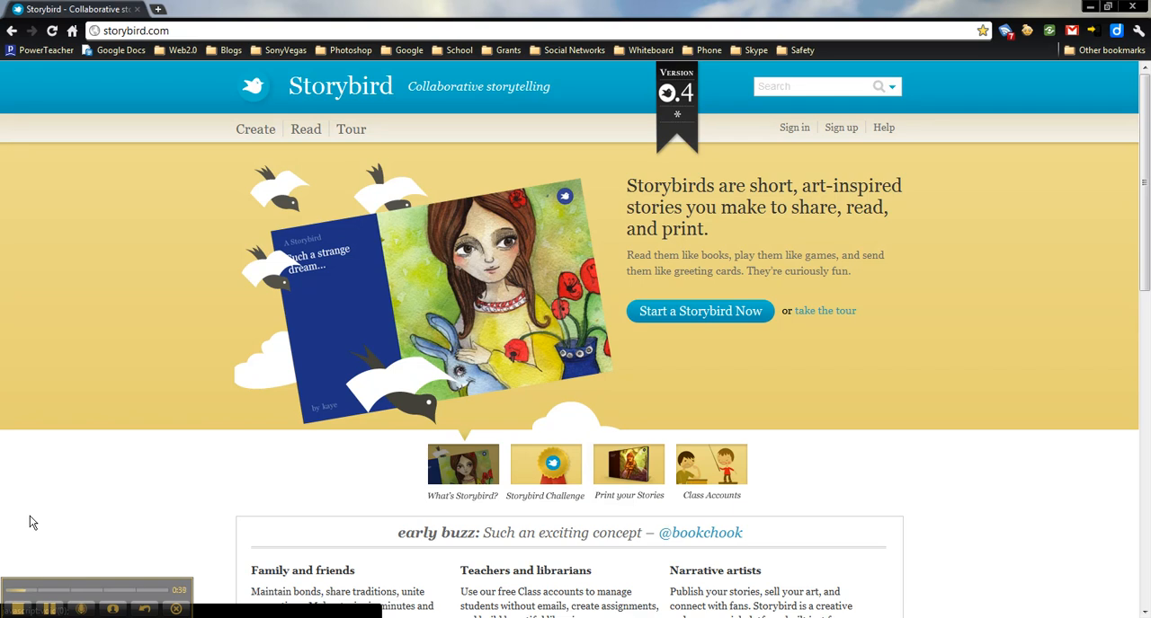
{"action": "mouse_move", "coordinate": [406, 377]}
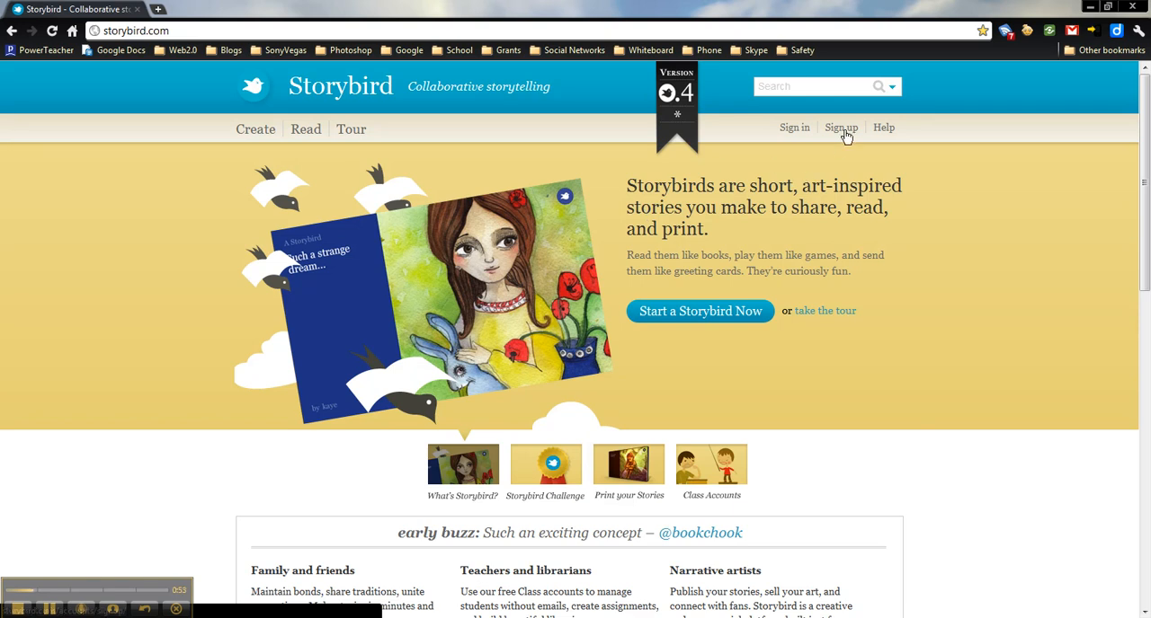
Step: Begin sign-up and choose the Teacher/Class account type, revealing the registration form
{"action": "left_click", "coordinate": [840, 126]}
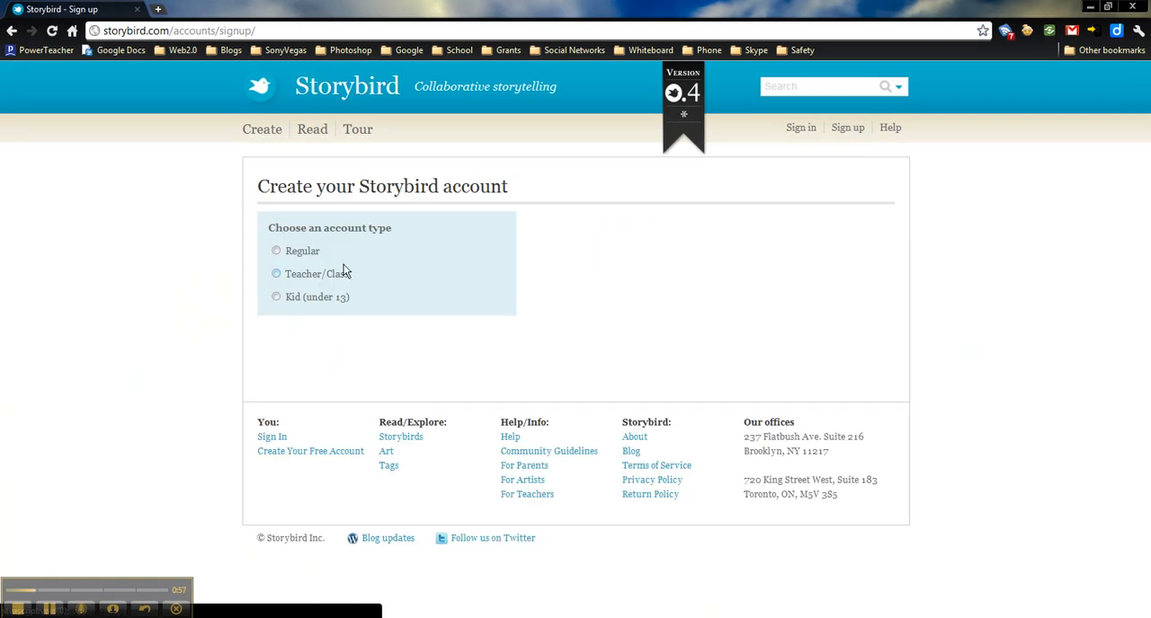
{"action": "mouse_move", "coordinate": [338, 274]}
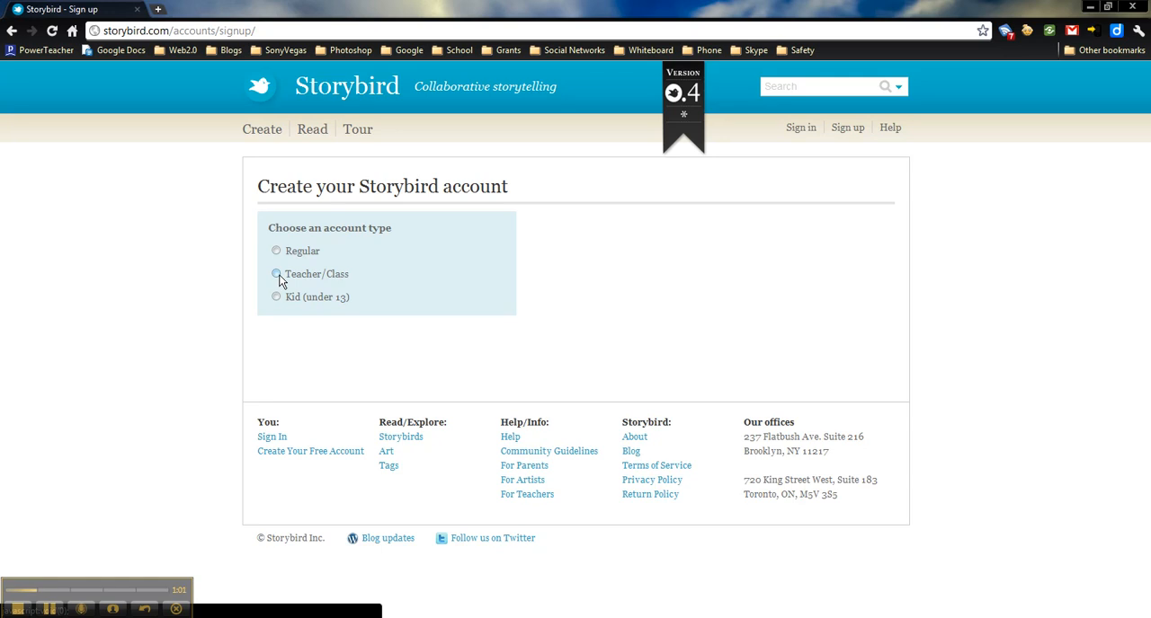
{"action": "left_click", "coordinate": [277, 274]}
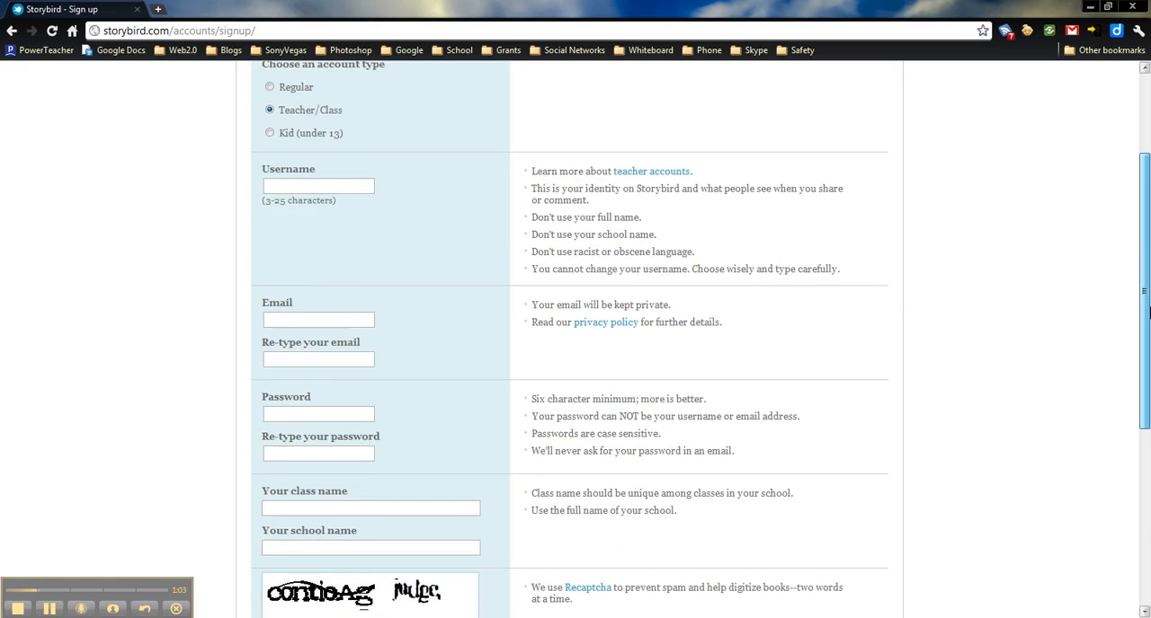
{"action": "scroll", "scroll_direction": "down", "scroll_amount": 3}
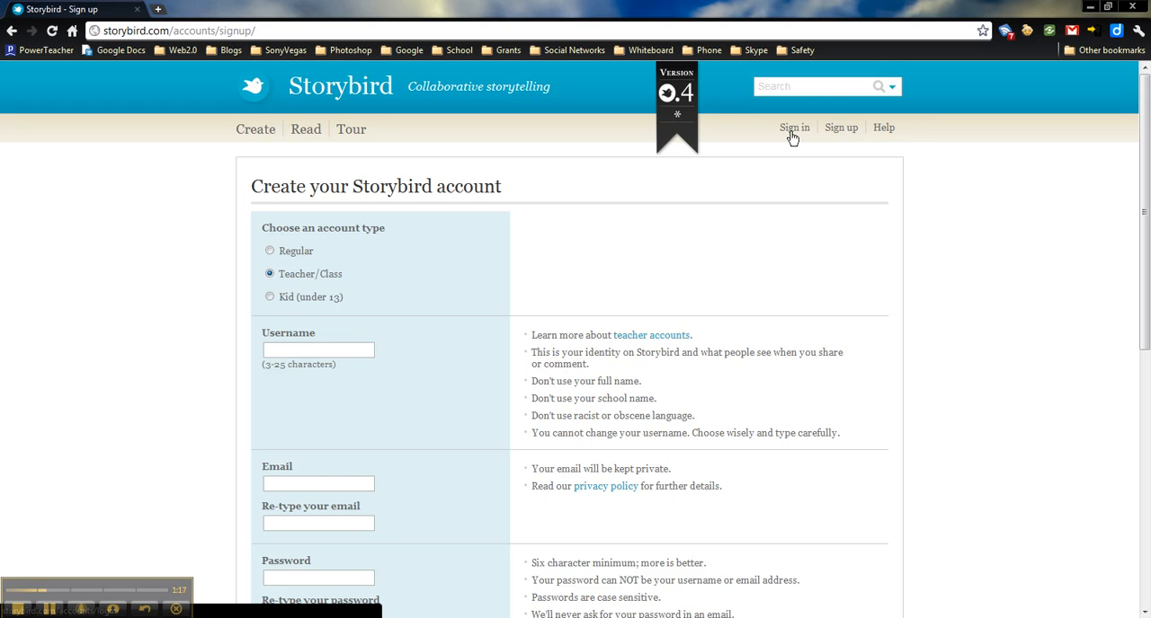
Step: Sign in with the existing teacher credentials to reach Mr. Avery's Class dashboard
{"action": "left_click", "coordinate": [795, 126]}
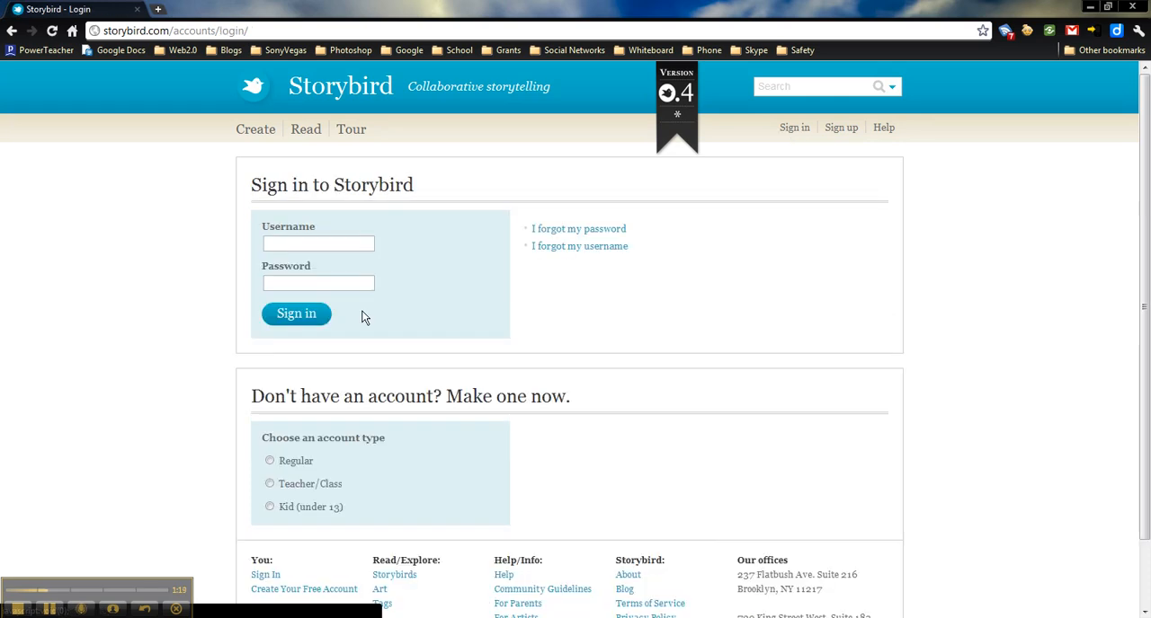
{"action": "type", "text": "mravery"}
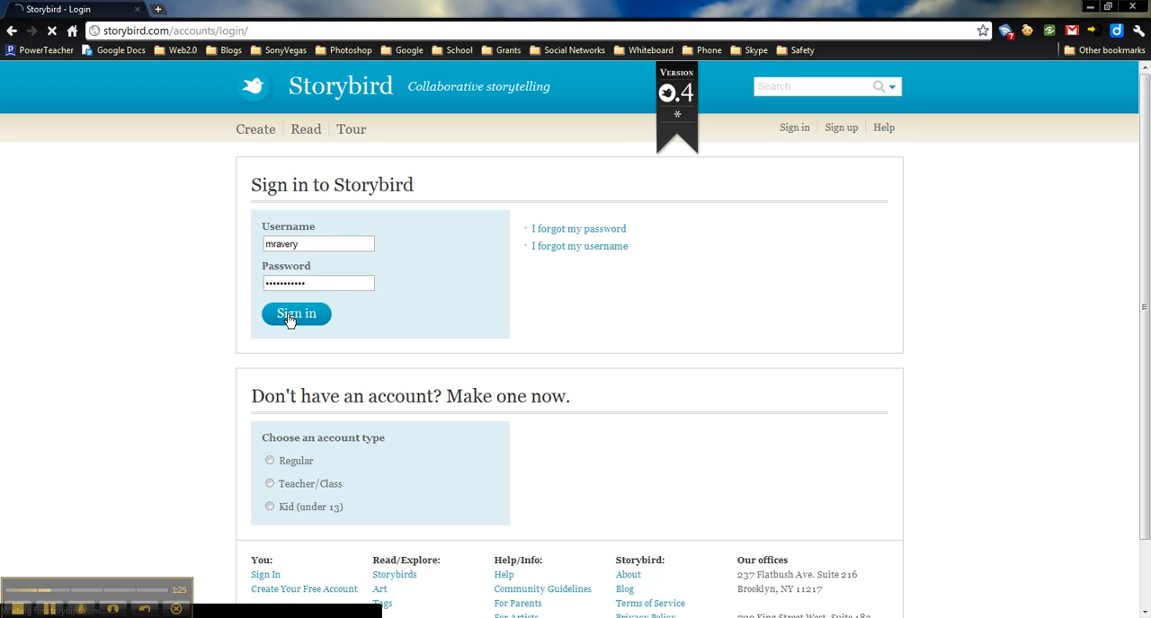
{"action": "left_click", "coordinate": [295, 313]}
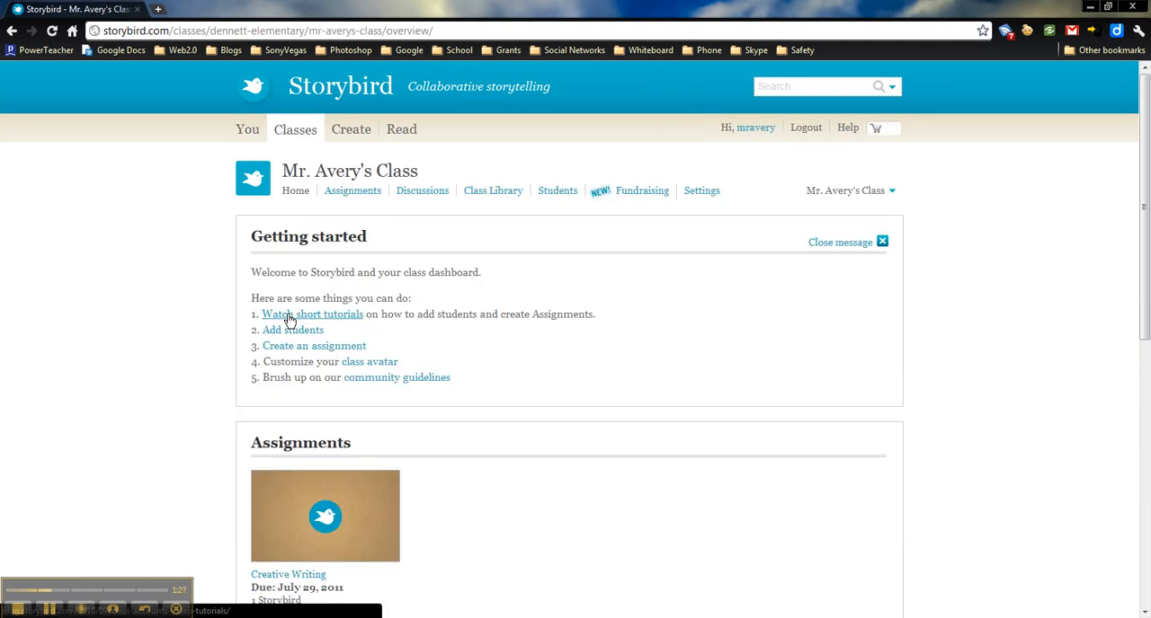
{"action": "scroll", "scroll_direction": "down", "scroll_amount": 3}
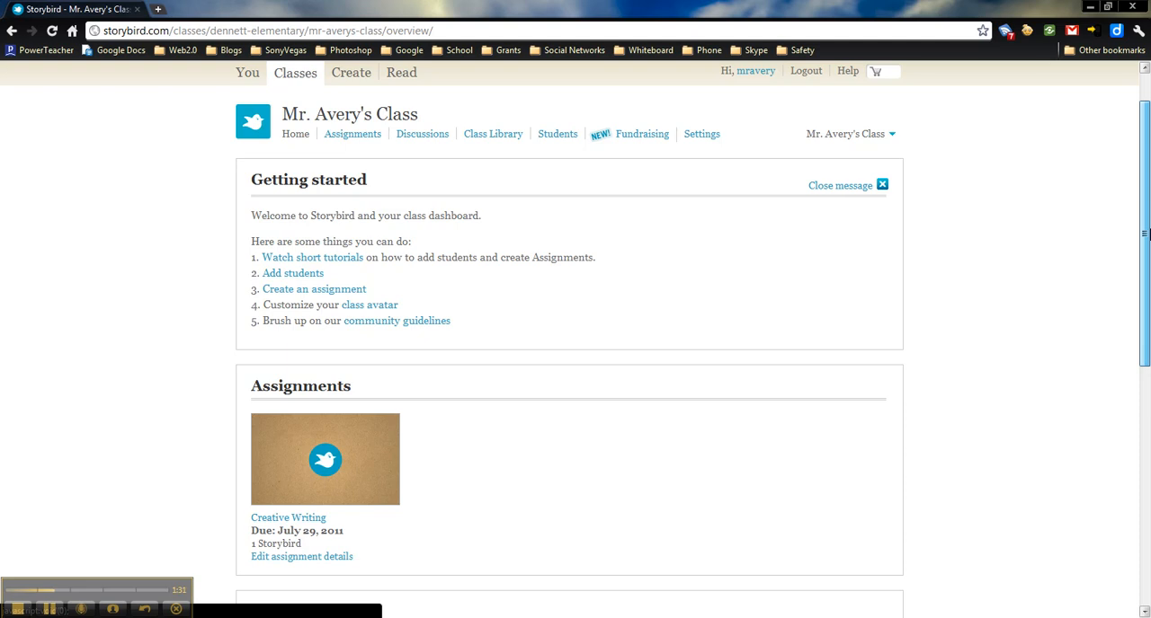
{"action": "scroll", "scroll_direction": "down", "scroll_amount": 3}
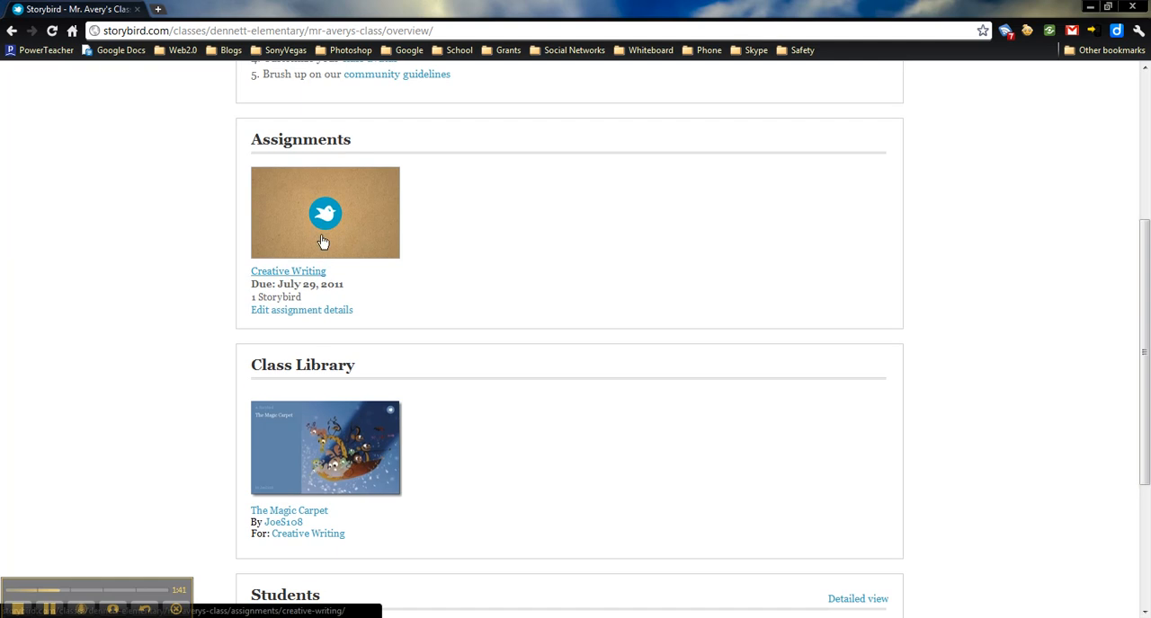
{"action": "mouse_move", "coordinate": [315, 299]}
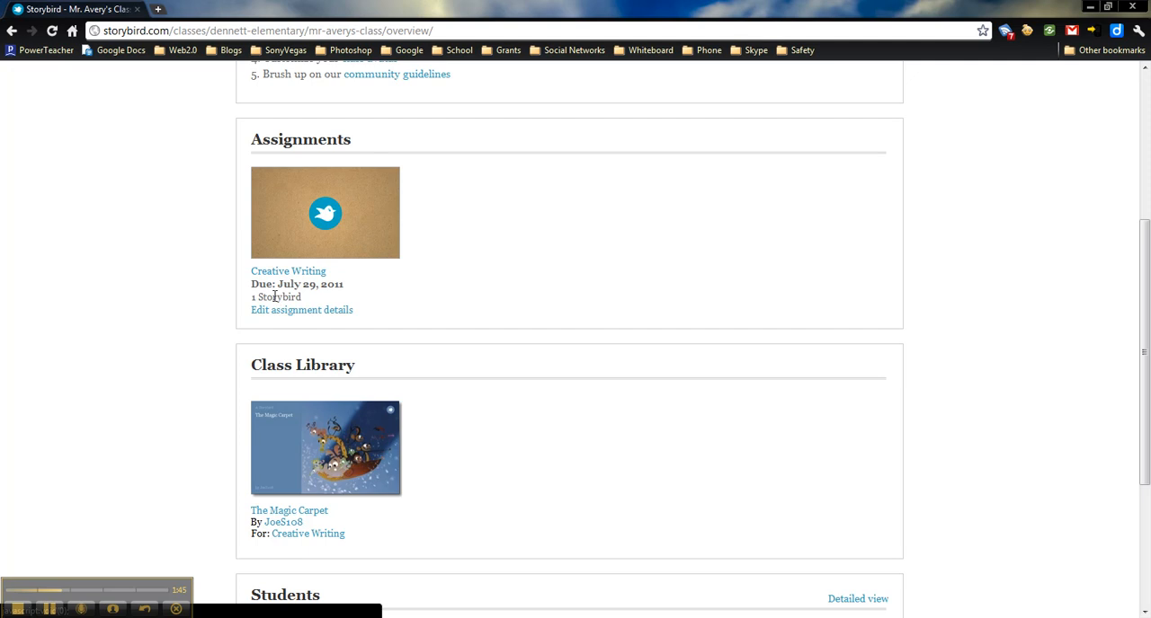
{"action": "mouse_move", "coordinate": [478, 435]}
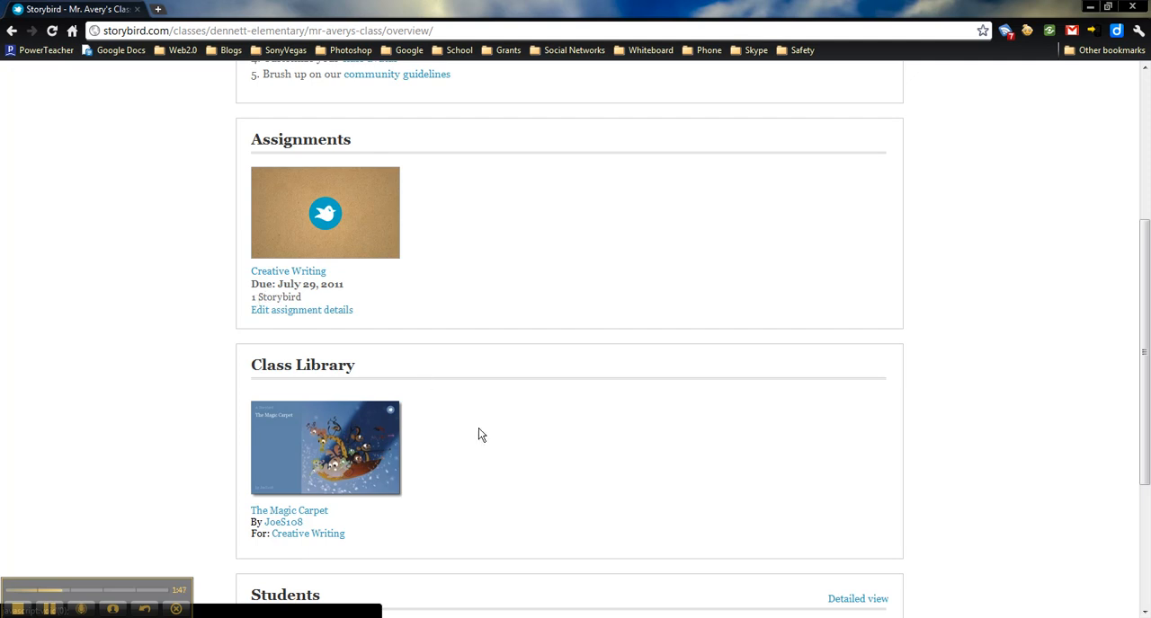
{"action": "mouse_move", "coordinate": [579, 467]}
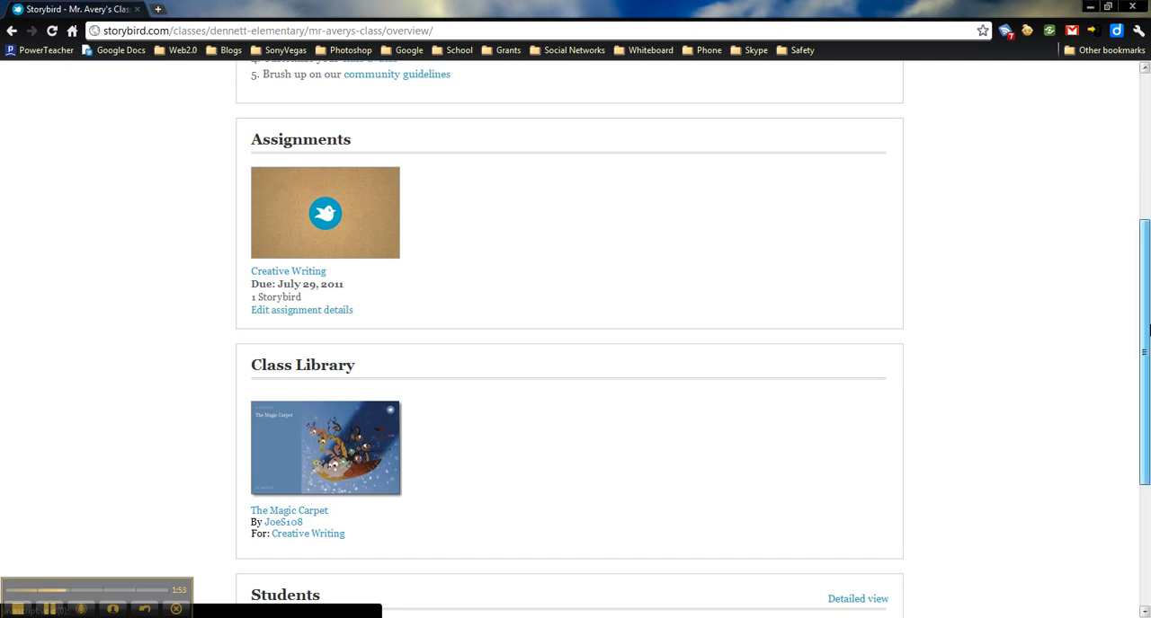
{"action": "scroll", "scroll_direction": "down", "scroll_amount": 3}
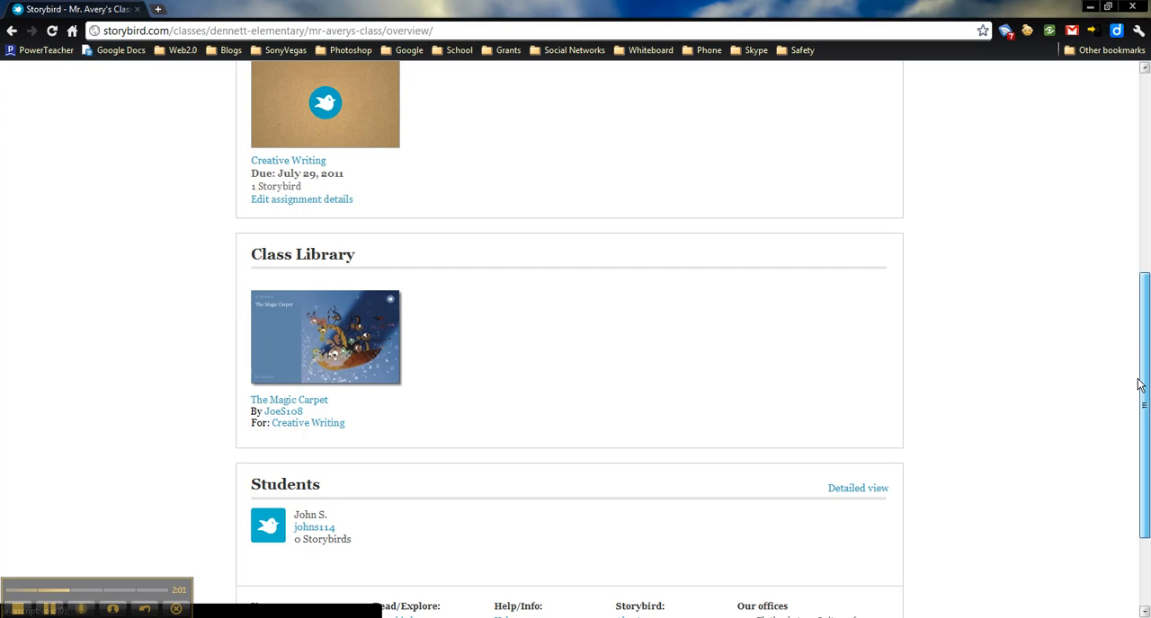
{"action": "scroll", "scroll_direction": "up", "scroll_amount": 3}
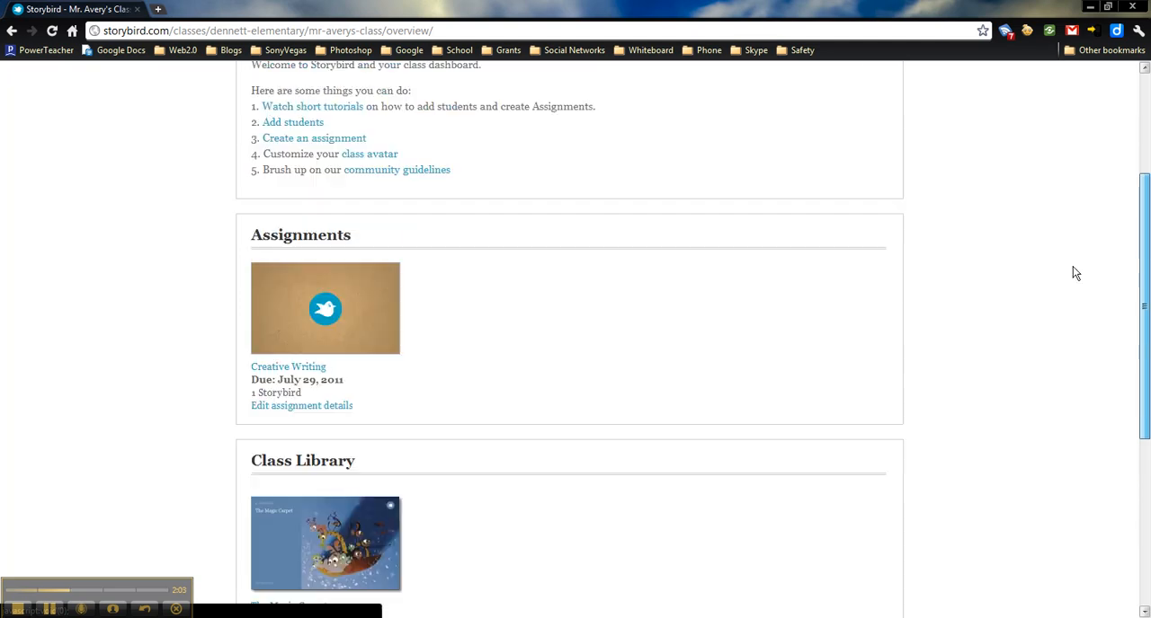
{"action": "scroll", "scroll_direction": "up", "scroll_amount": 3}
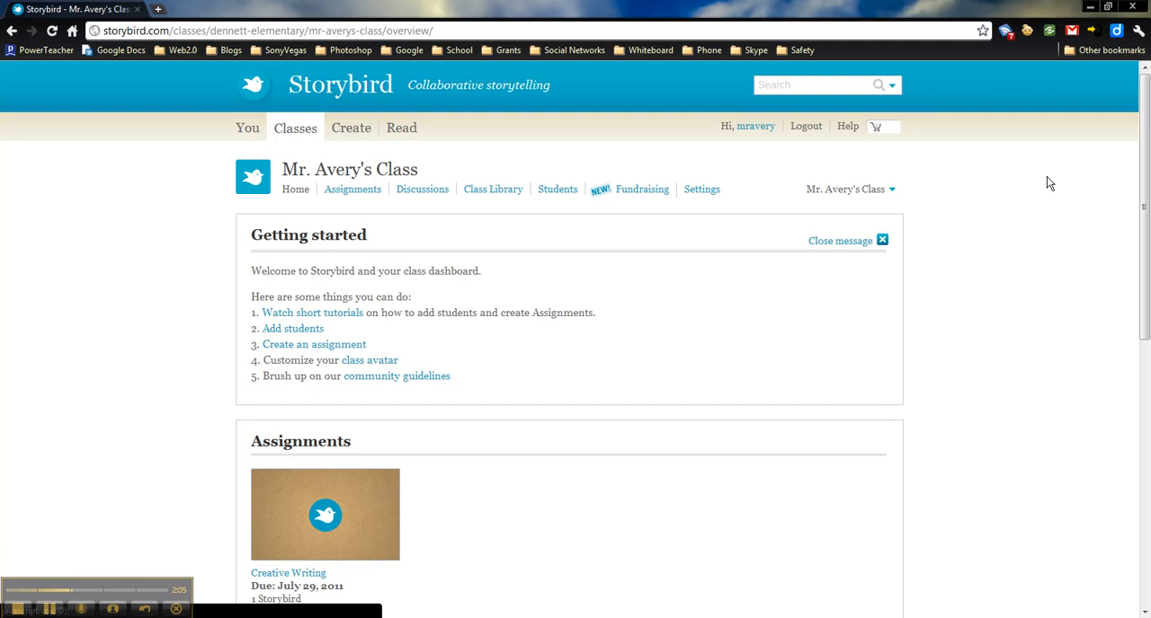
{"action": "mouse_move", "coordinate": [1028, 187]}
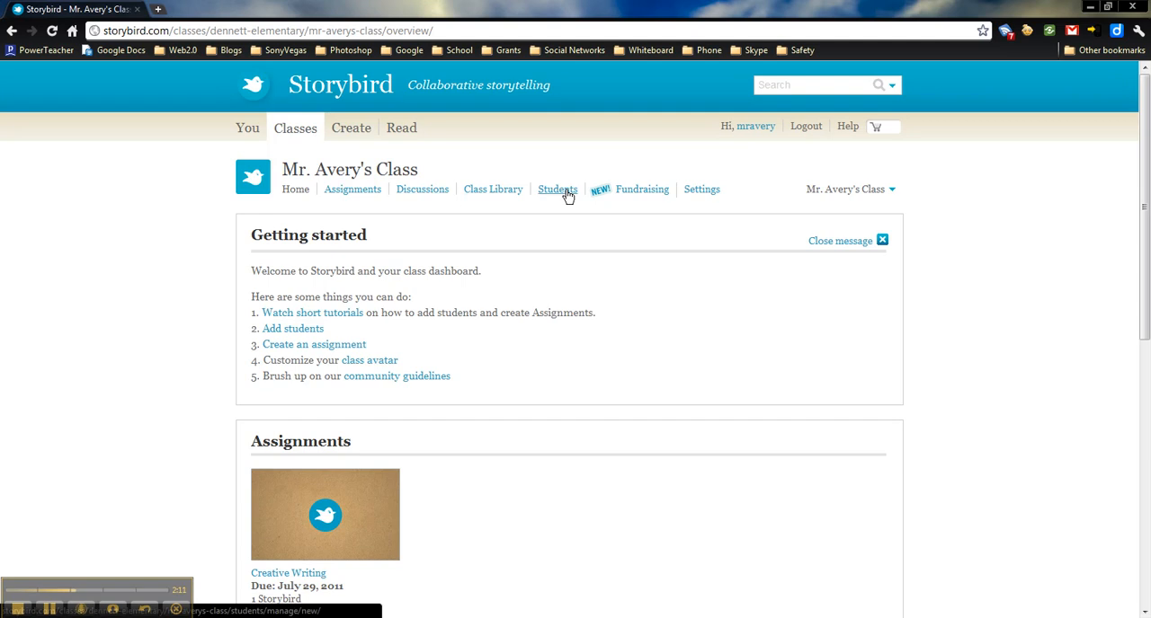
{"action": "left_click", "coordinate": [557, 188]}
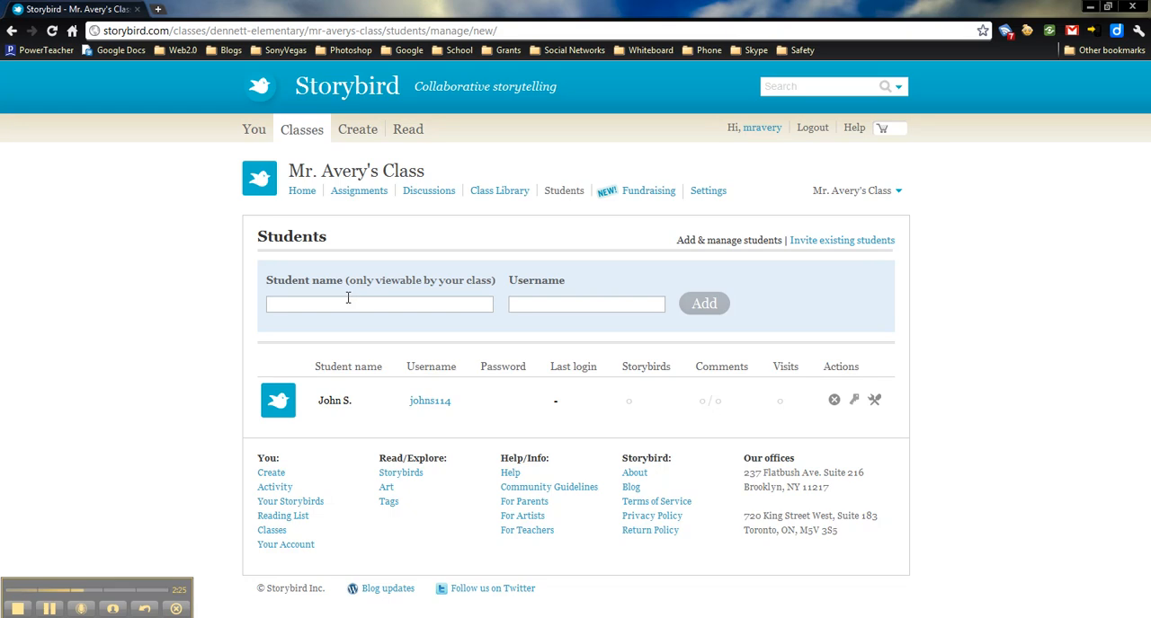
{"action": "type", "text": "JoeS"}
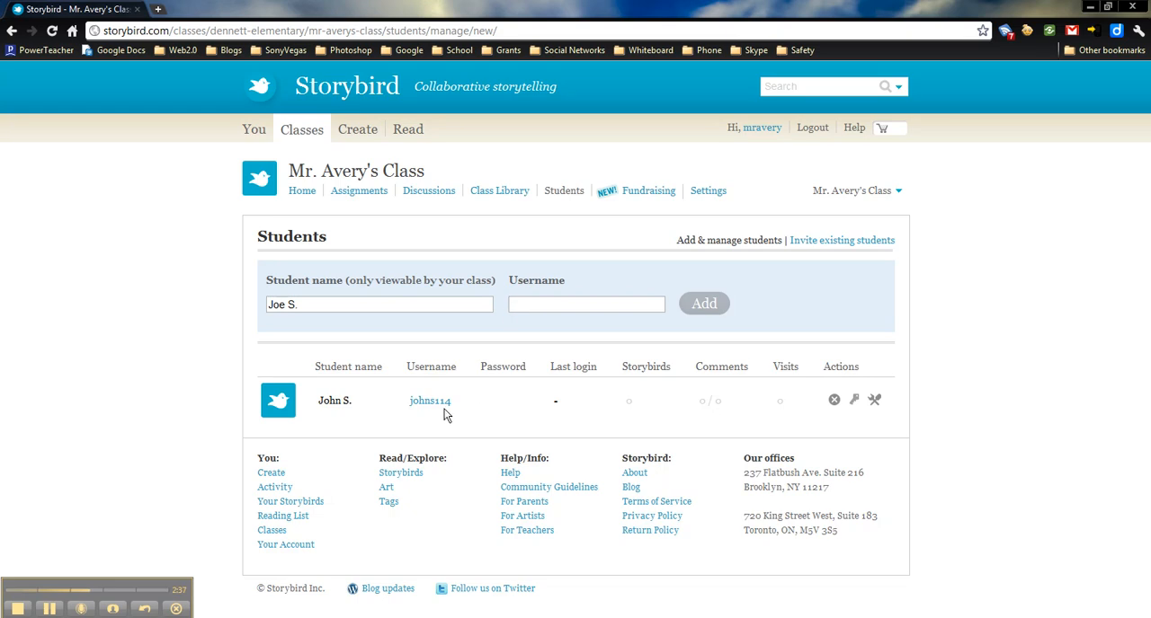
{"action": "left_click", "coordinate": [586, 304]}
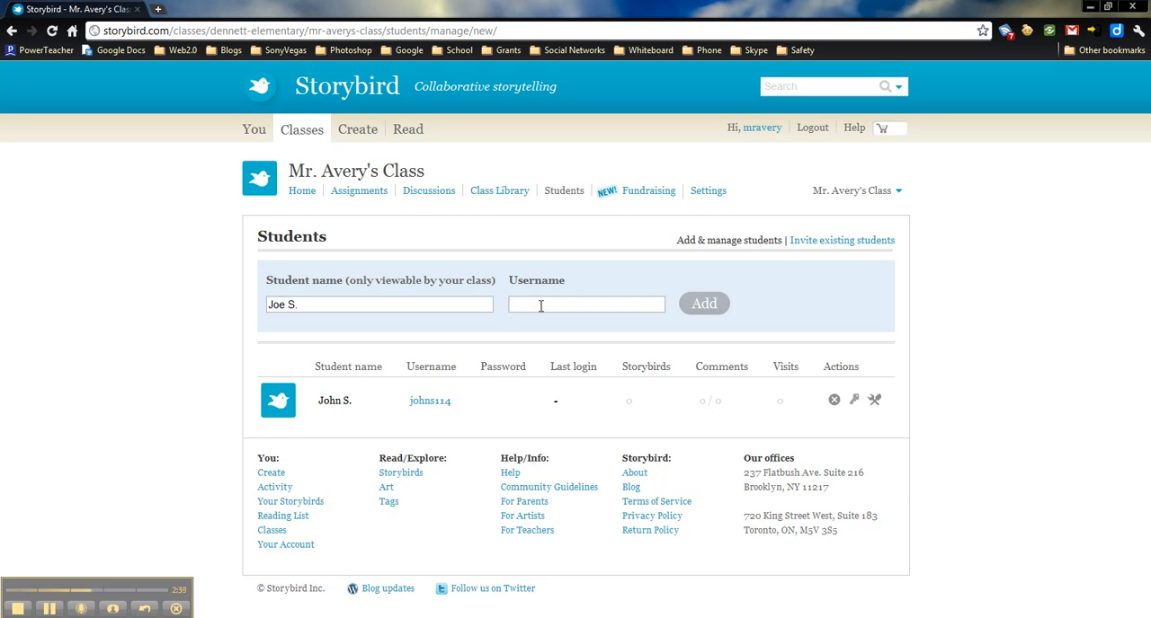
{"action": "type", "text": "joes114"}
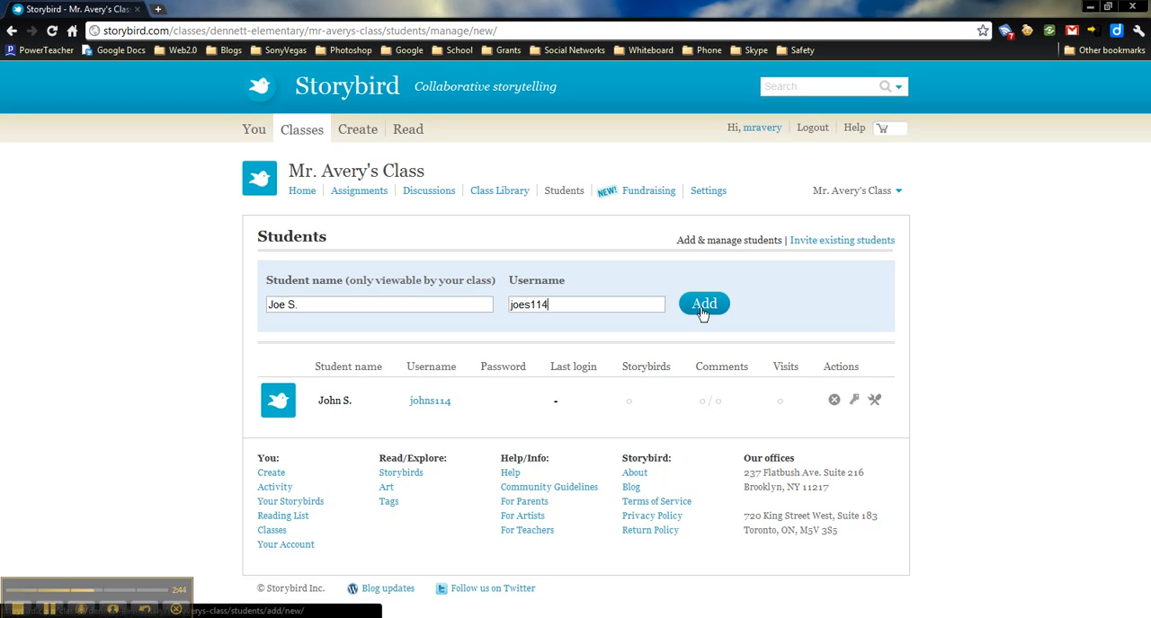
{"action": "left_click", "coordinate": [704, 304]}
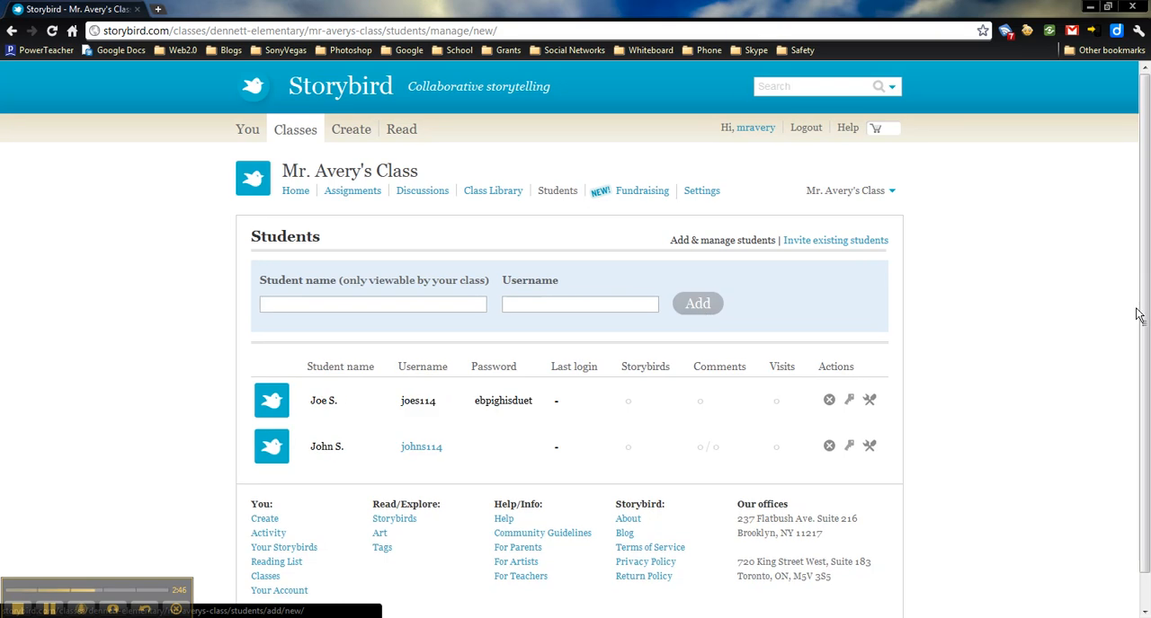
{"action": "scroll", "scroll_direction": "down", "scroll_amount": 3}
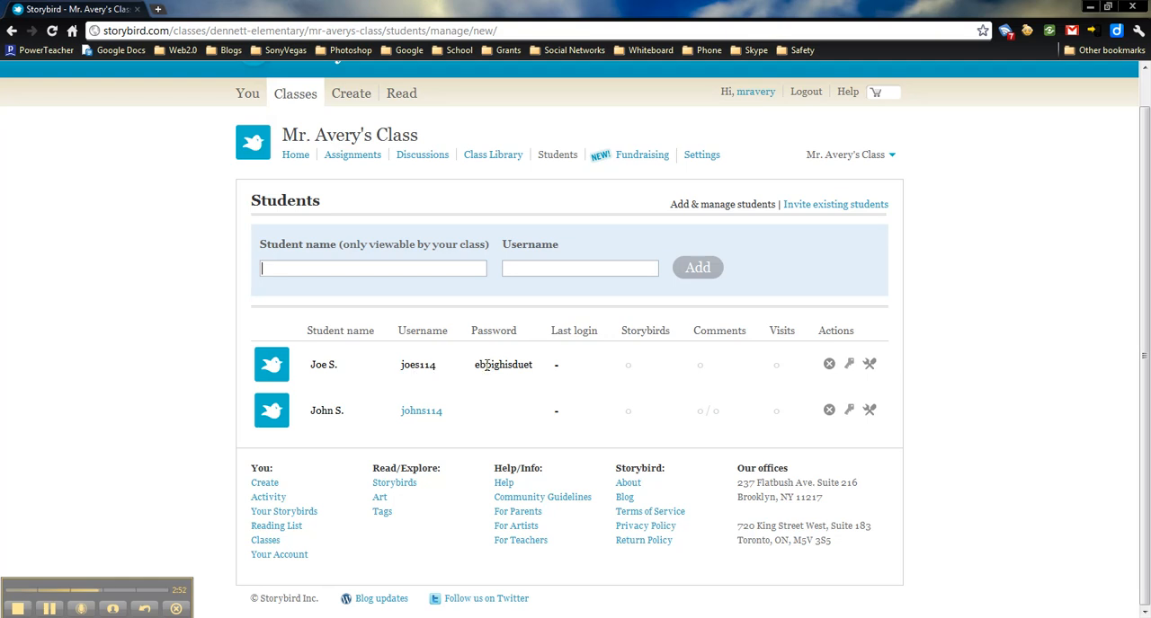
{"action": "mouse_move", "coordinate": [485, 378]}
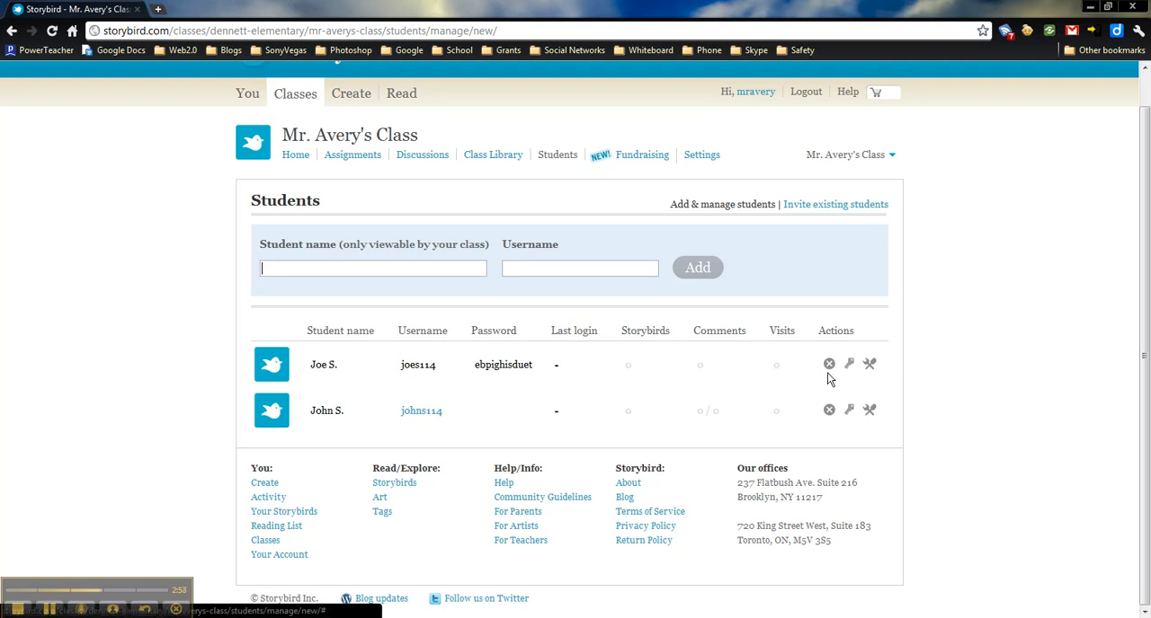
{"action": "mouse_move", "coordinate": [827, 365]}
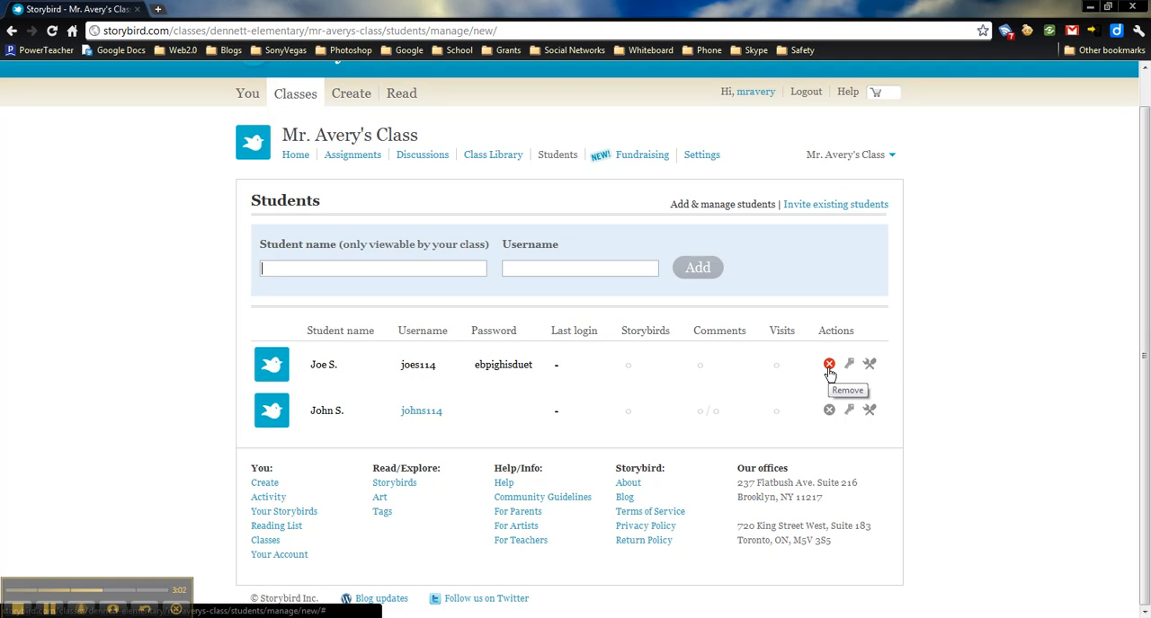
{"action": "mouse_move", "coordinate": [827, 365]}
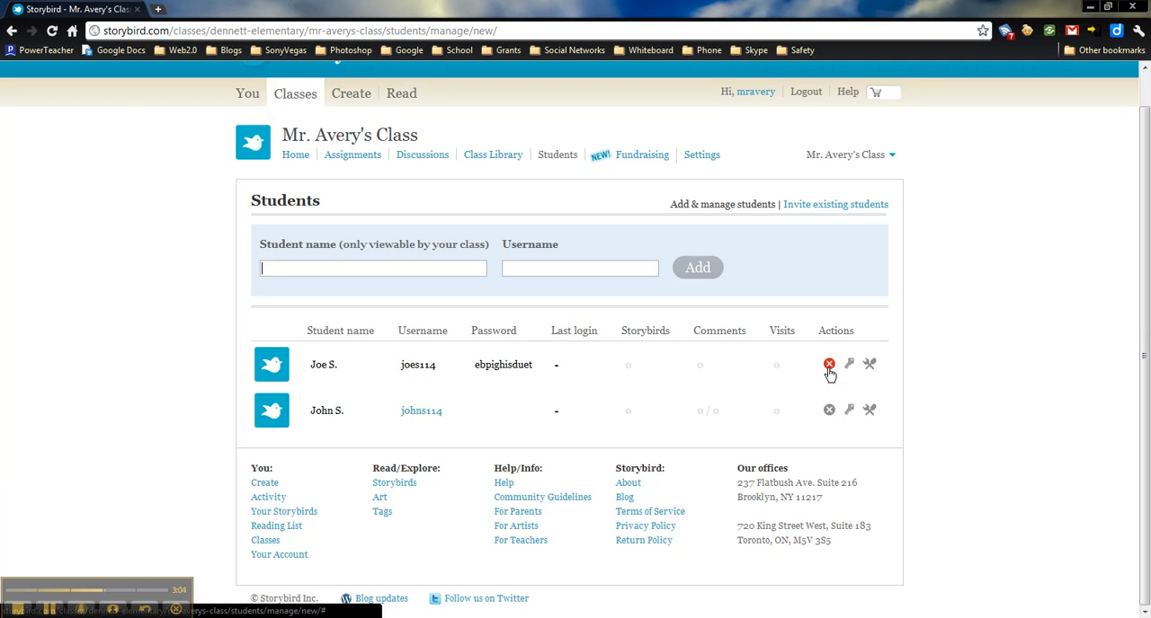
{"action": "mouse_move", "coordinate": [848, 365]}
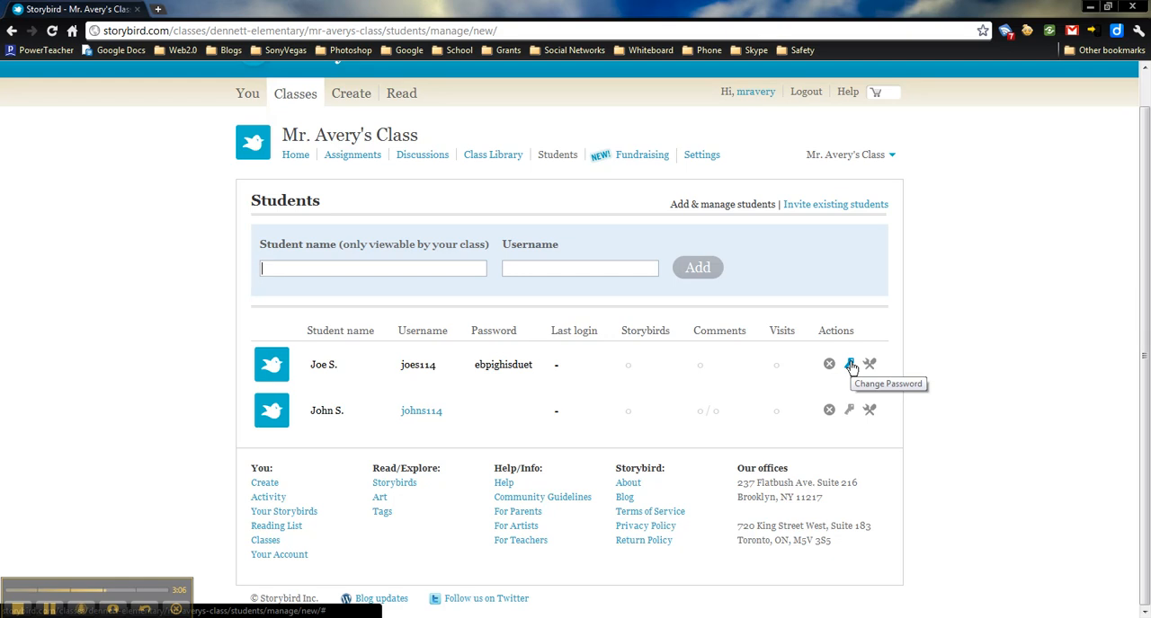
{"action": "left_click", "coordinate": [848, 365]}
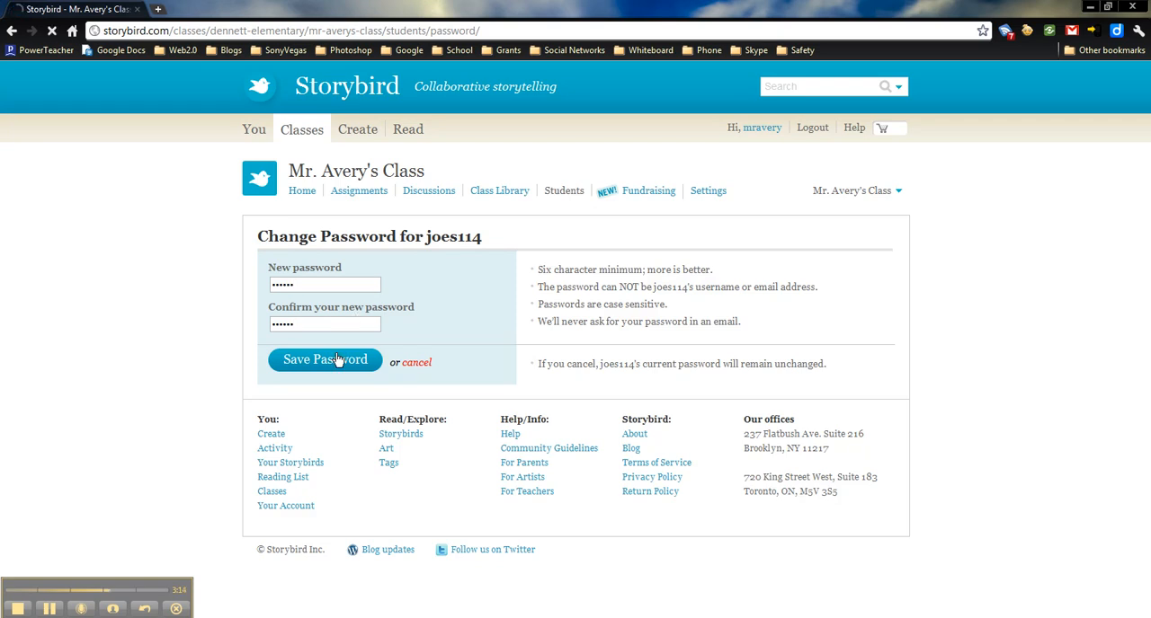
{"action": "left_click", "coordinate": [324, 360]}
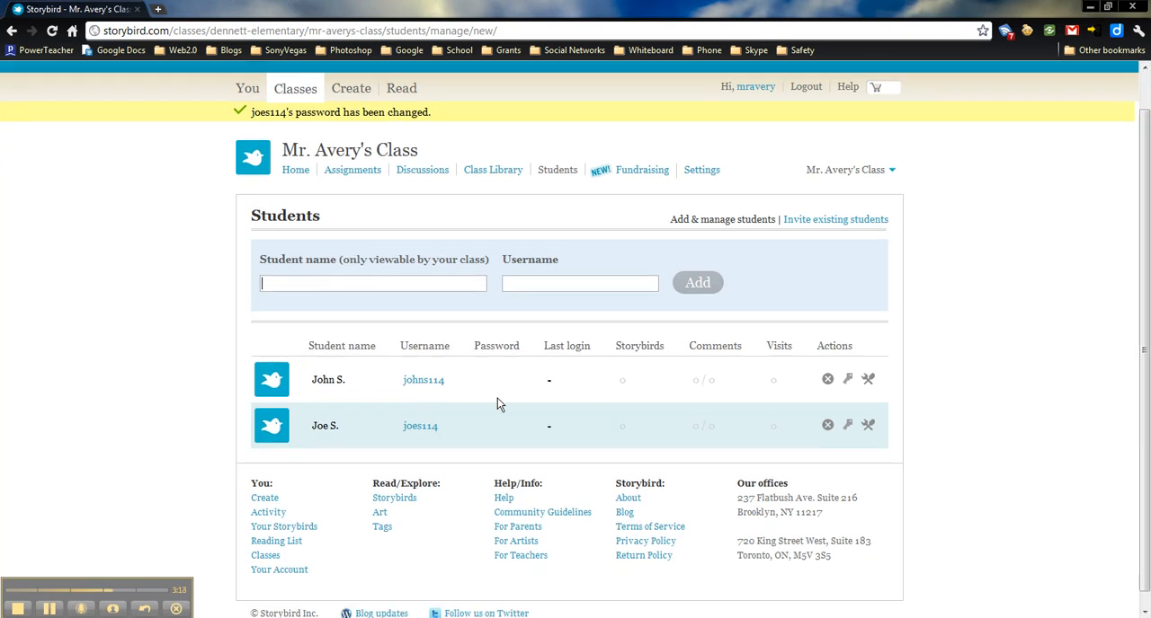
{"action": "mouse_move", "coordinate": [477, 382]}
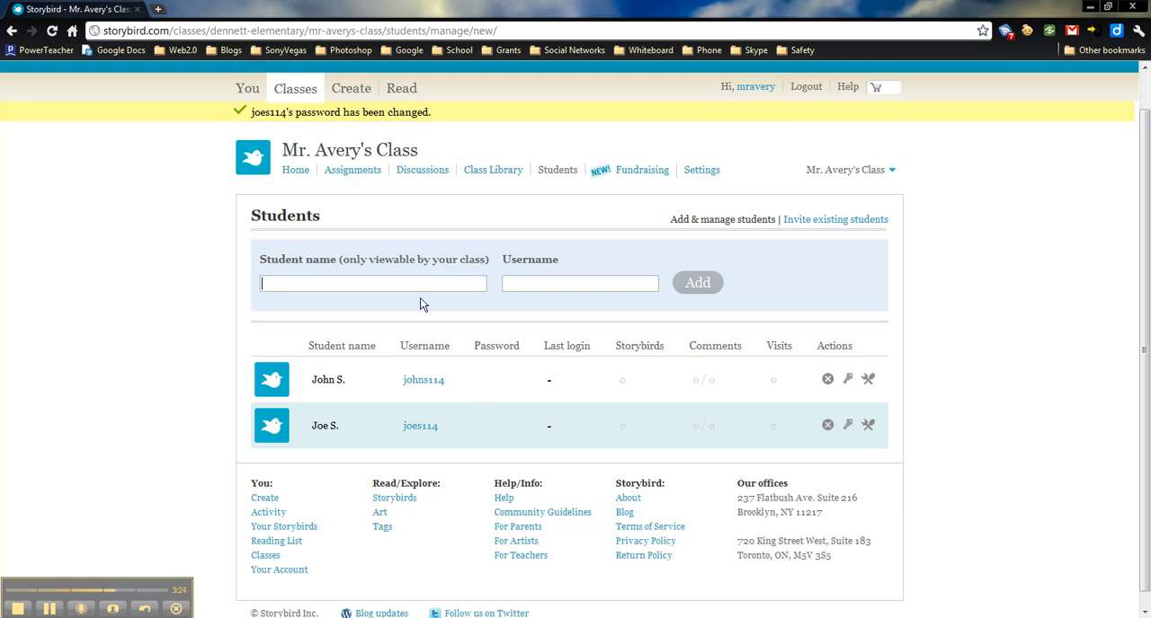
{"action": "mouse_move", "coordinate": [466, 246]}
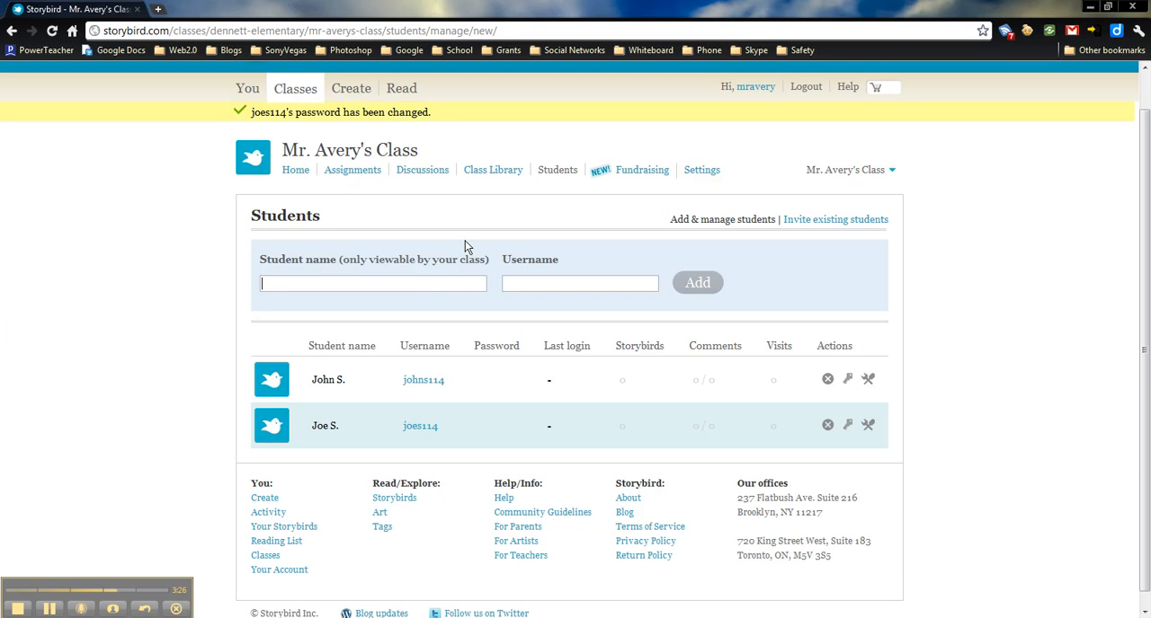
{"action": "mouse_move", "coordinate": [387, 203]}
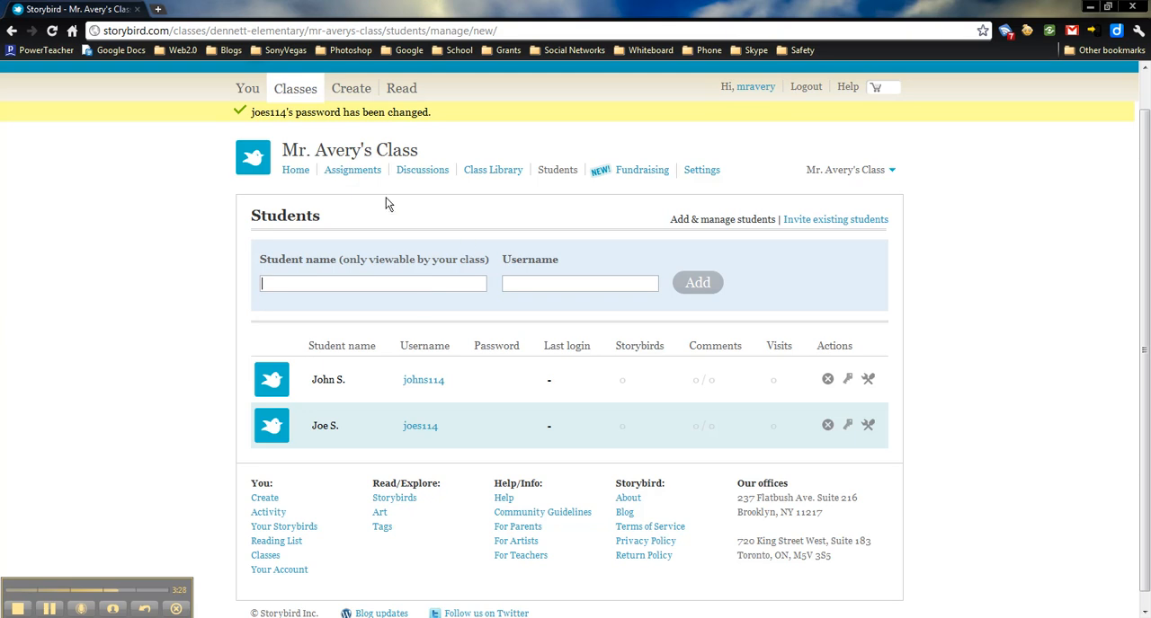
Step: Head from the student roster toward the class Assignments list
{"action": "left_click", "coordinate": [353, 169]}
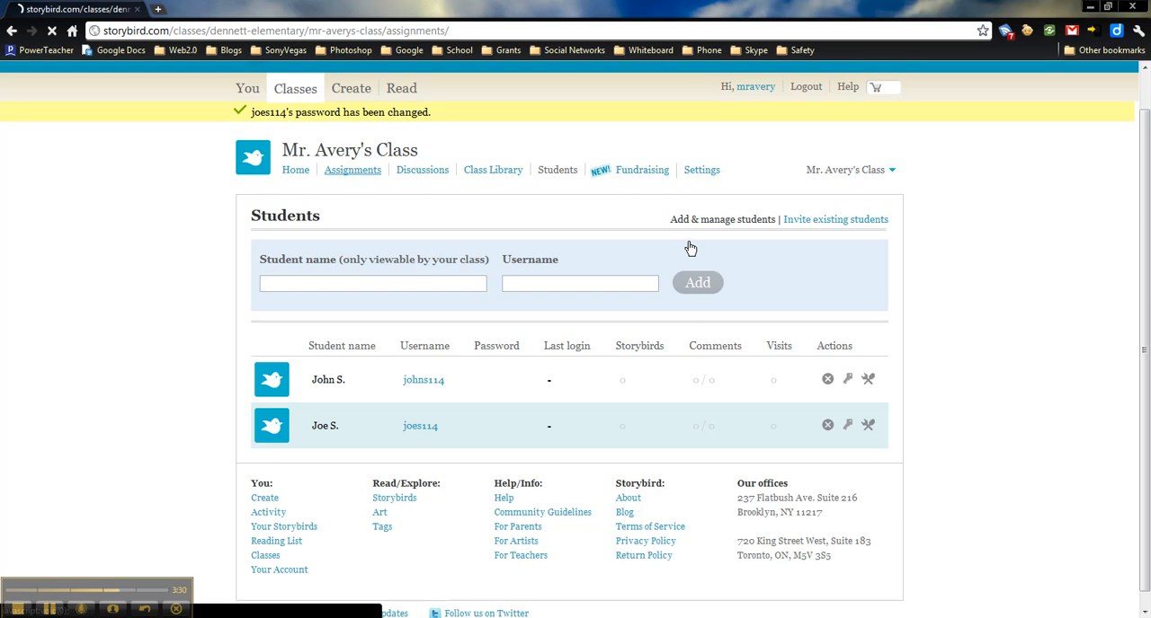
Step: Load the Assignments page listing Creative Writing due July 29, 2011
{"action": "left_click", "coordinate": [352, 169]}
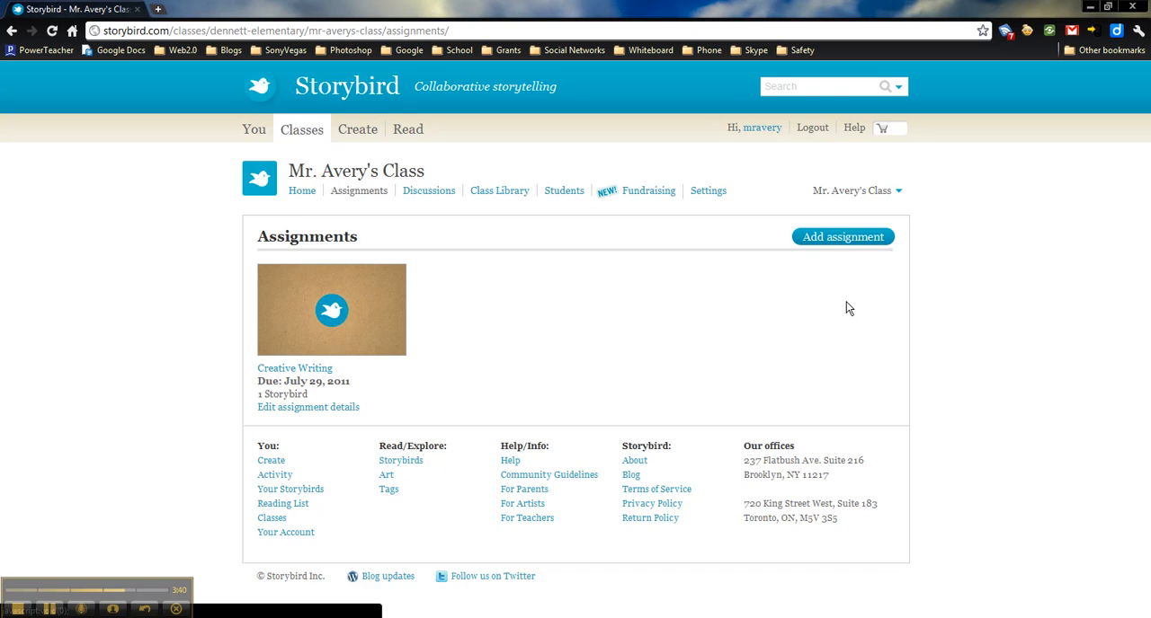
{"action": "mouse_move", "coordinate": [532, 371]}
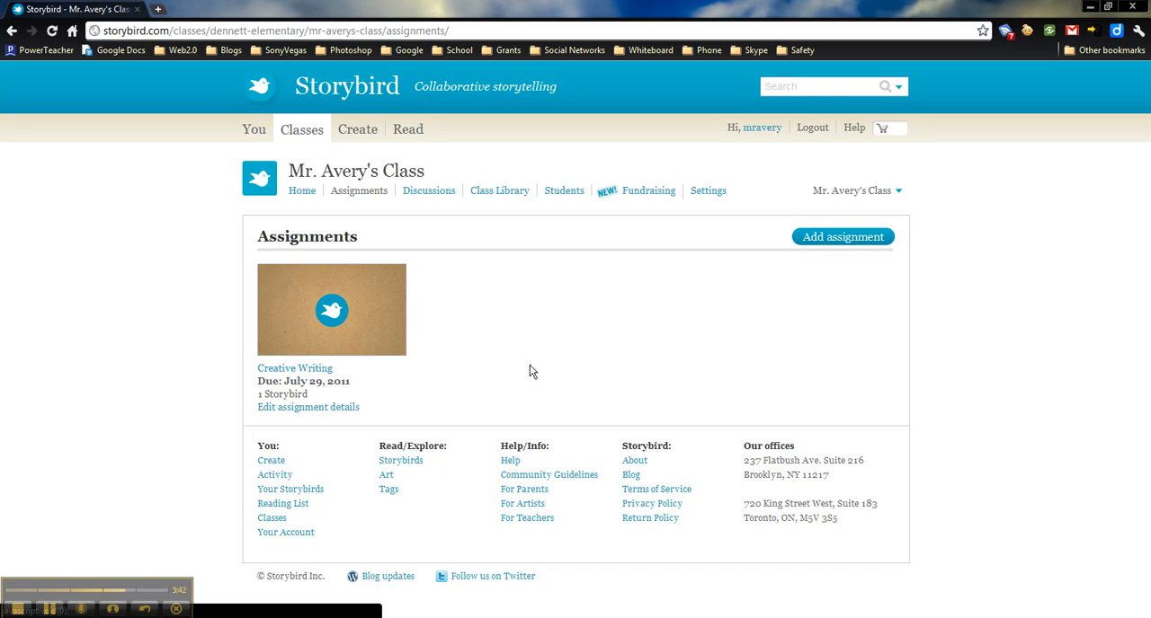
{"action": "mouse_move", "coordinate": [536, 374]}
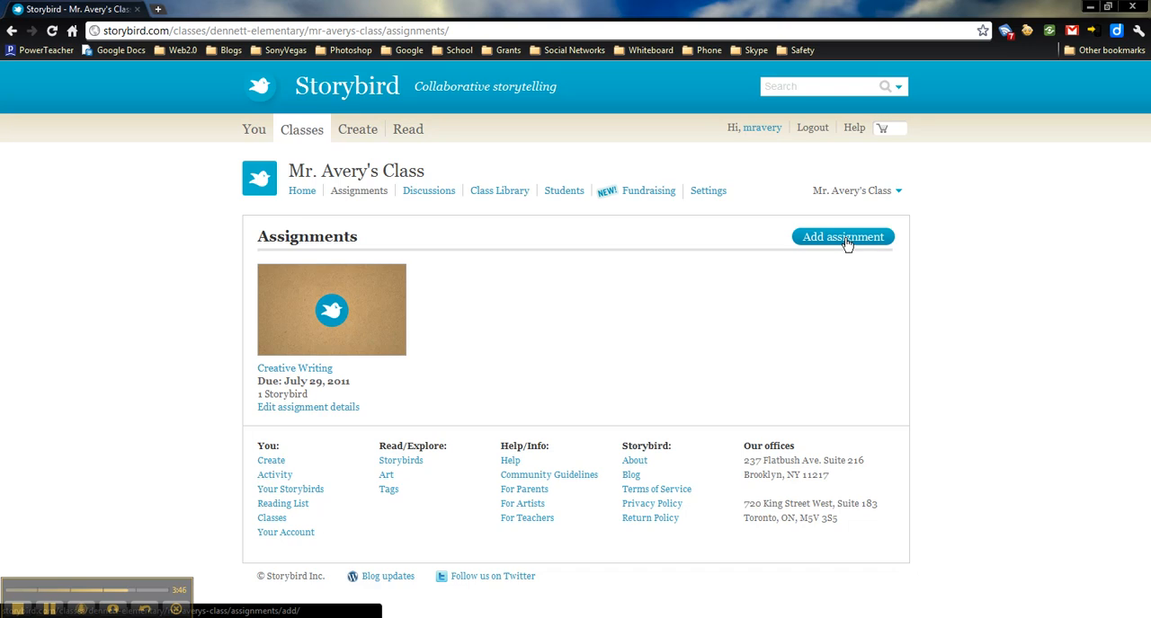
Step: Create a new assignment titled Creative Storytelling with its imaginative-story description
{"action": "left_click", "coordinate": [841, 237]}
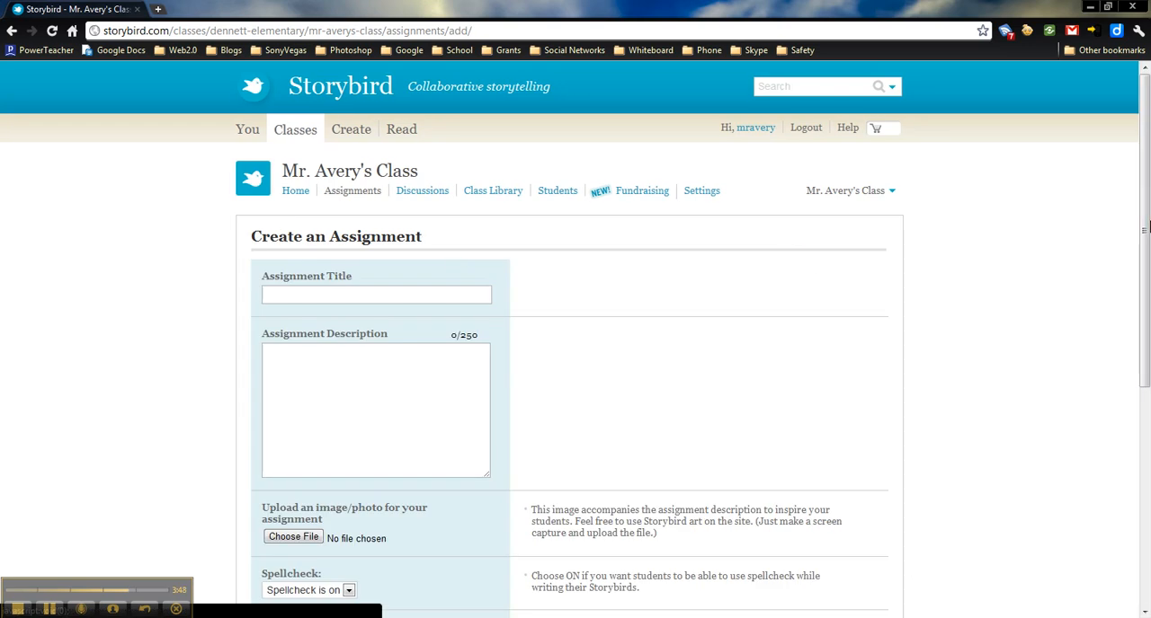
{"action": "scroll", "scroll_direction": "down", "scroll_amount": 3}
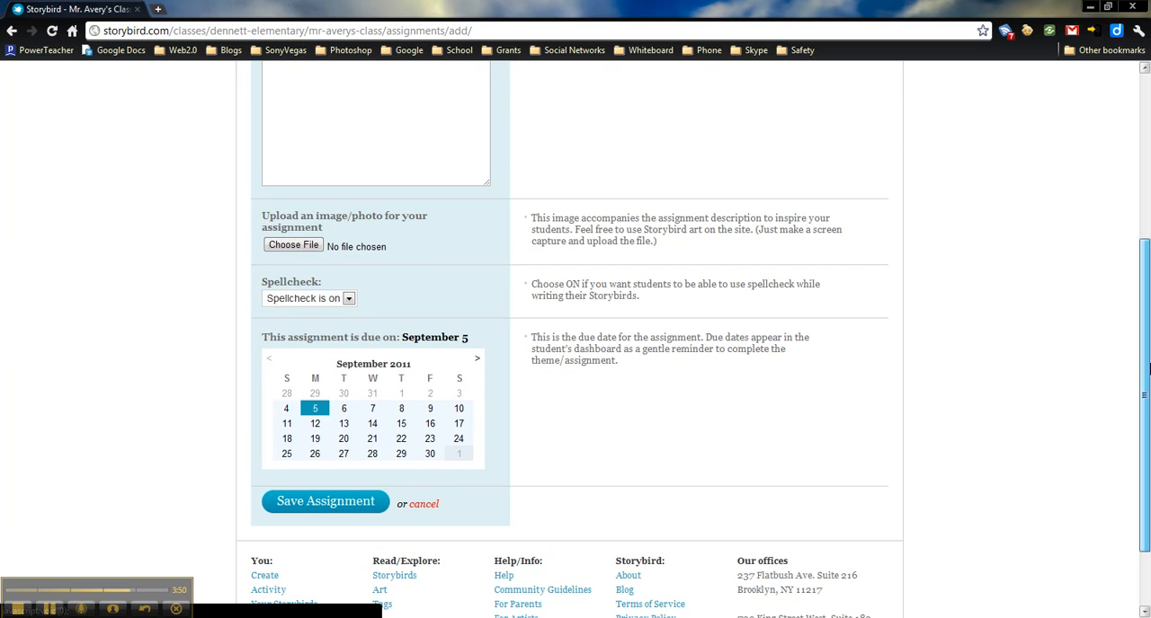
{"action": "scroll", "scroll_direction": "up", "scroll_amount": 3}
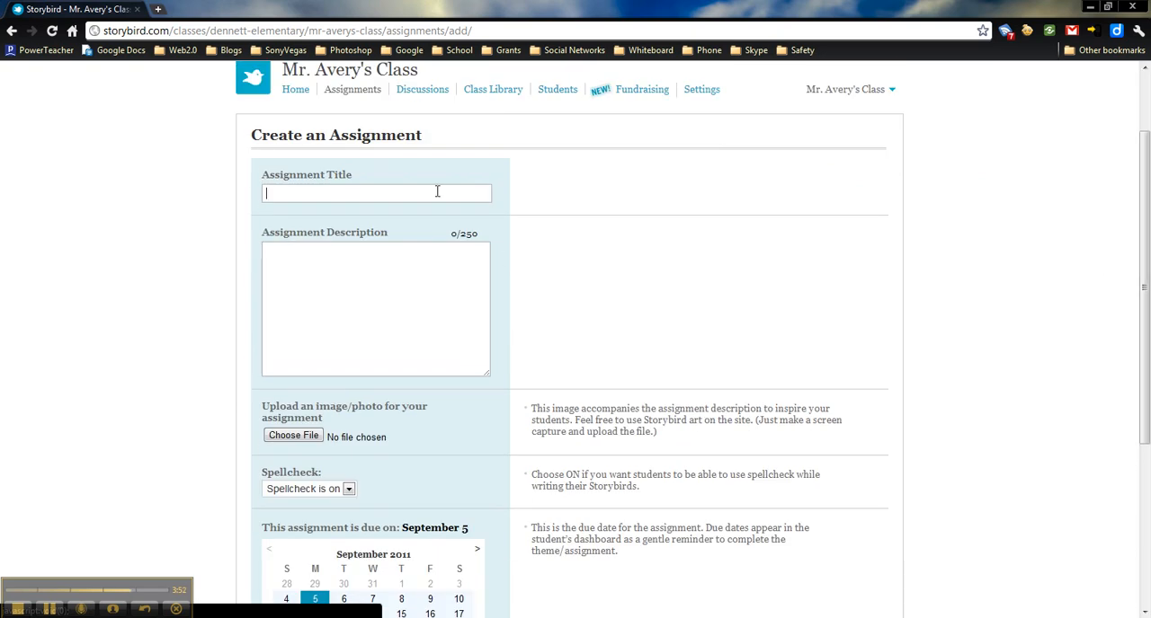
{"action": "type", "text": "Creative Storytelling"}
{"action": "left_click", "coordinate": [376, 309]}
{"action": "type", "text": "Write a creative story. Make sure to use your imagination. Use the three types of detail we discussed last week!"}
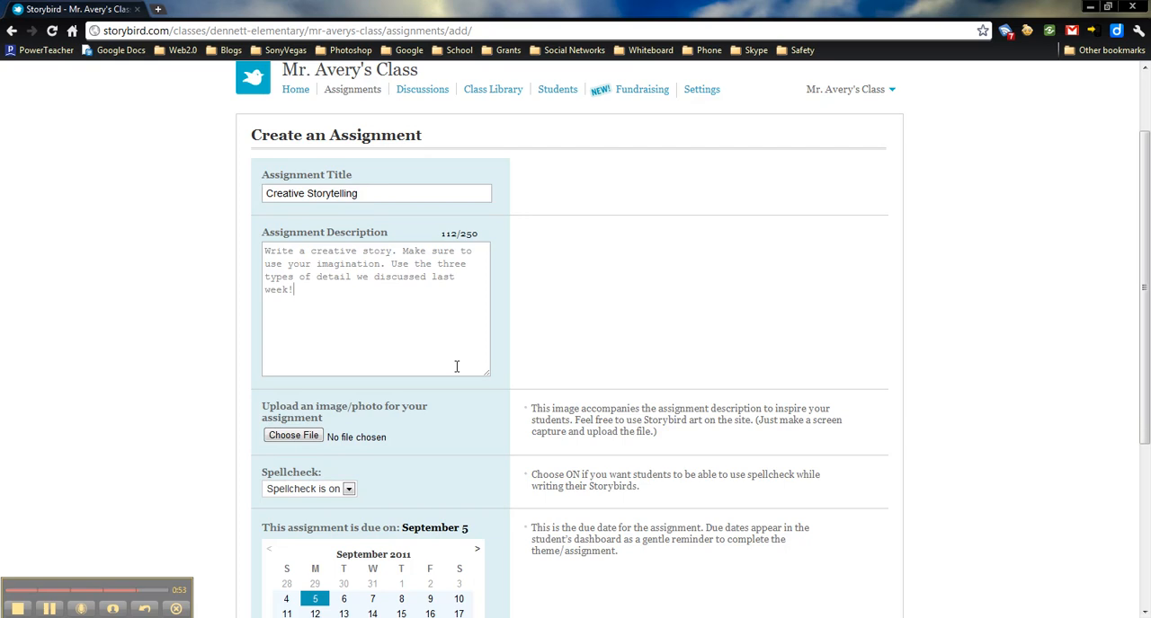
{"action": "mouse_move", "coordinate": [349, 314]}
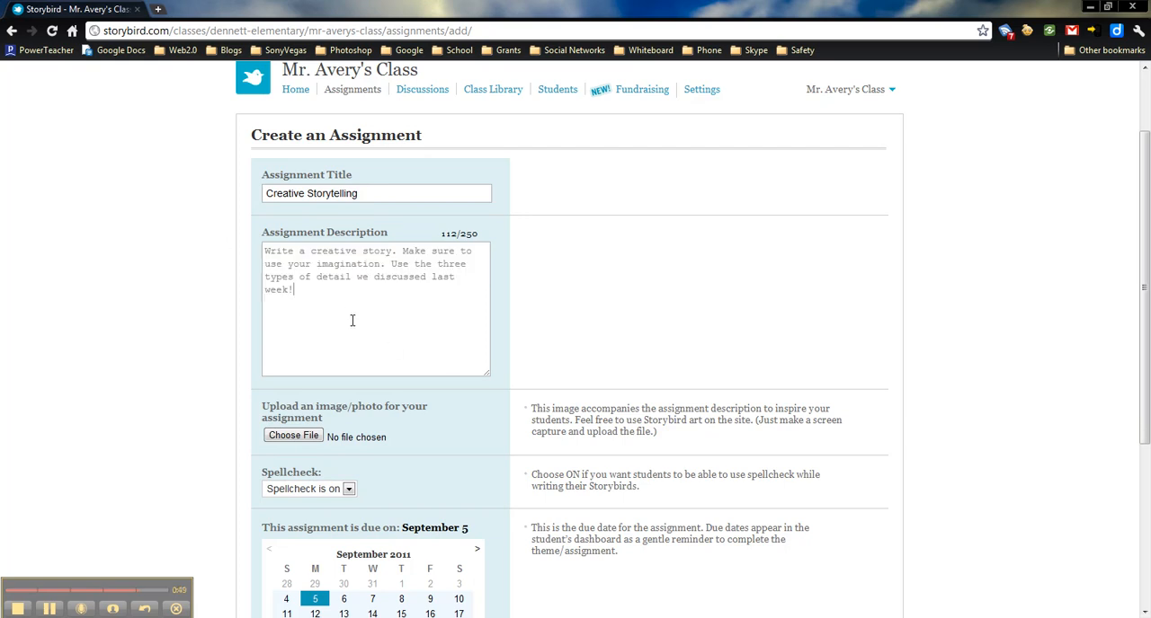
{"action": "mouse_move", "coordinate": [903, 346]}
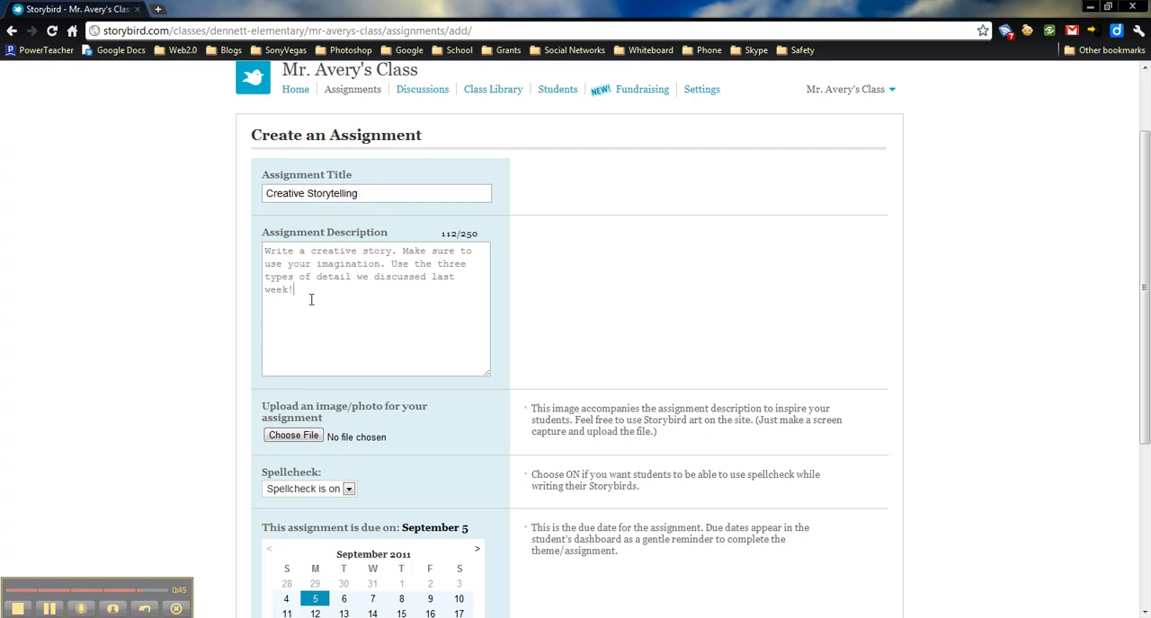
{"action": "scroll", "scroll_direction": "down", "scroll_amount": 3}
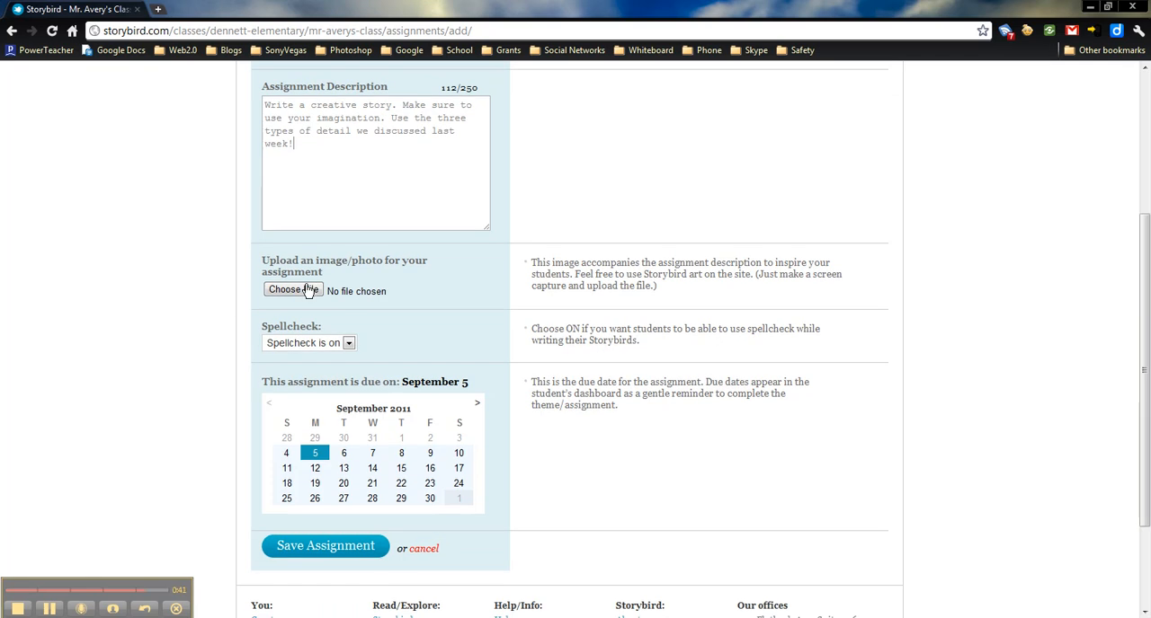
Step: Skip the image, set the due date to September 9 and save the assignment
{"action": "left_click", "coordinate": [291, 289]}
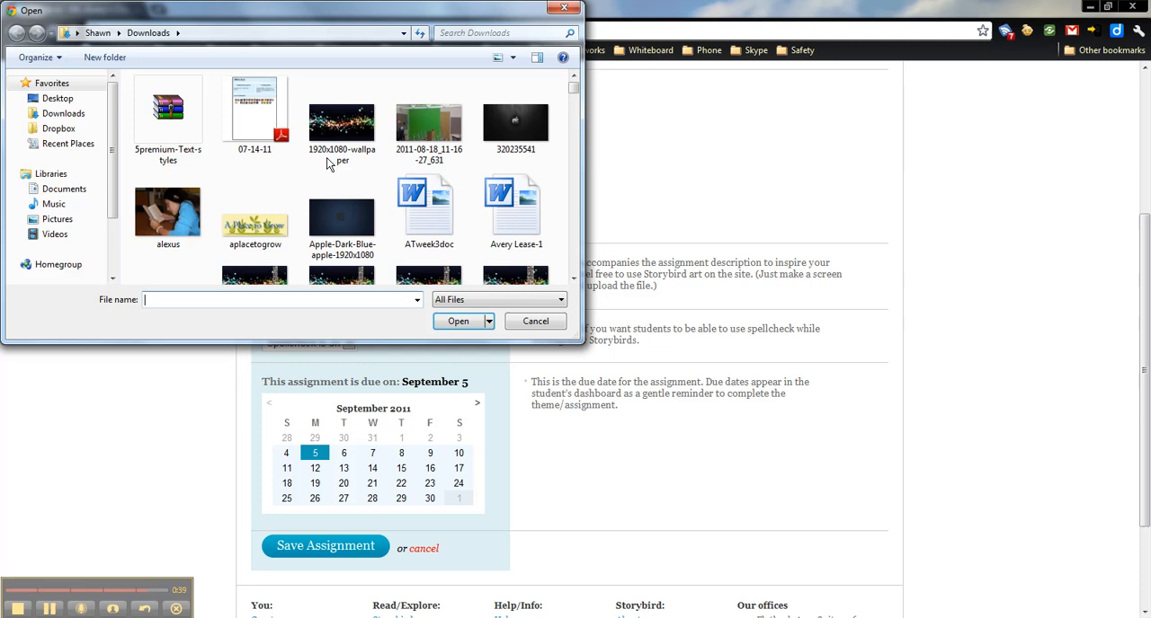
{"action": "left_click", "coordinate": [534, 320]}
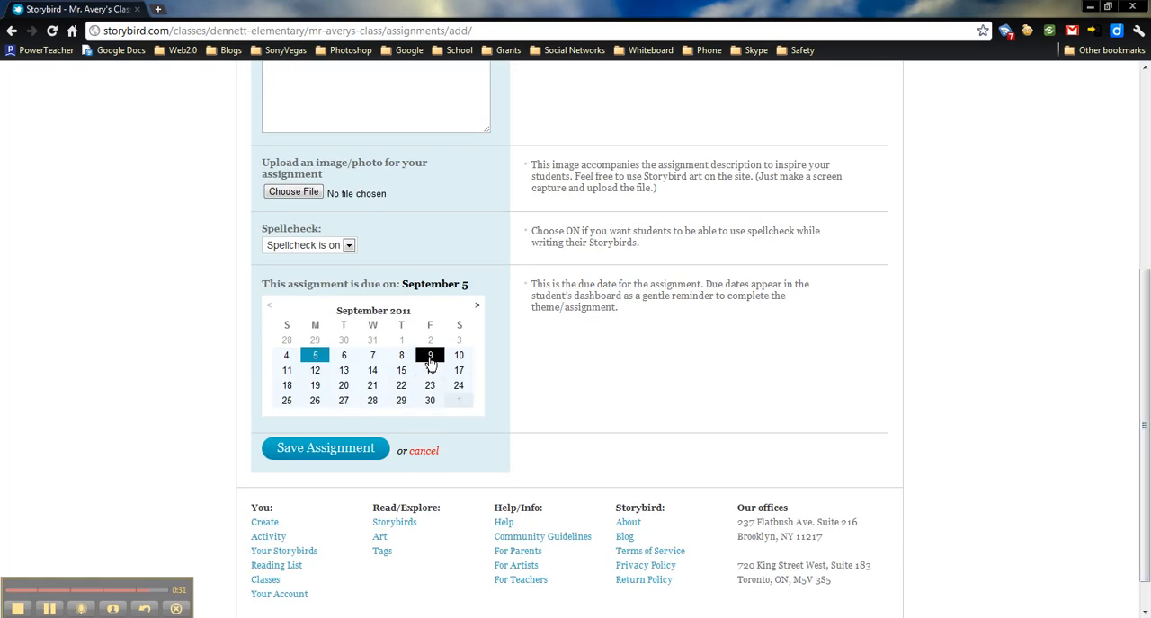
{"action": "left_click", "coordinate": [429, 354]}
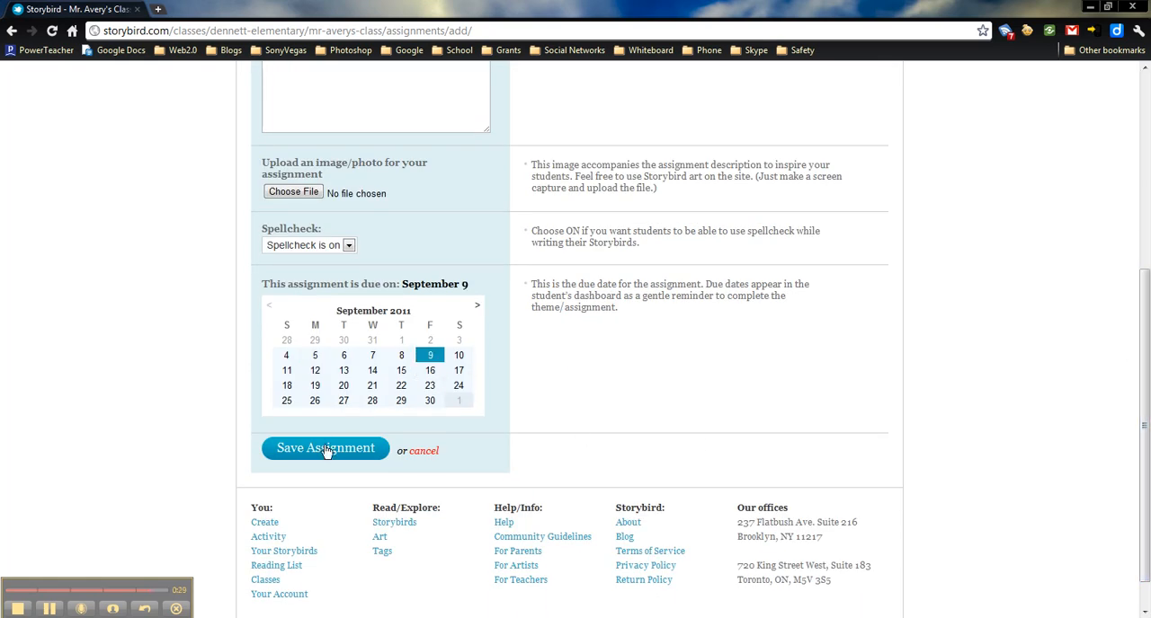
{"action": "left_click", "coordinate": [324, 448]}
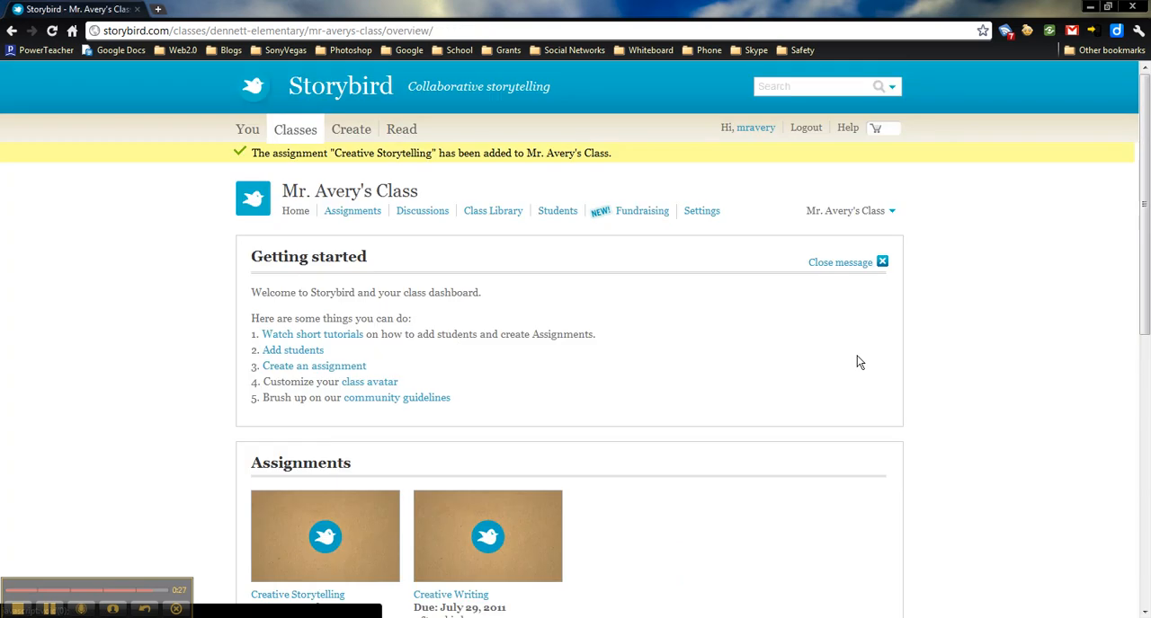
{"action": "scroll", "scroll_direction": "down", "scroll_amount": 3}
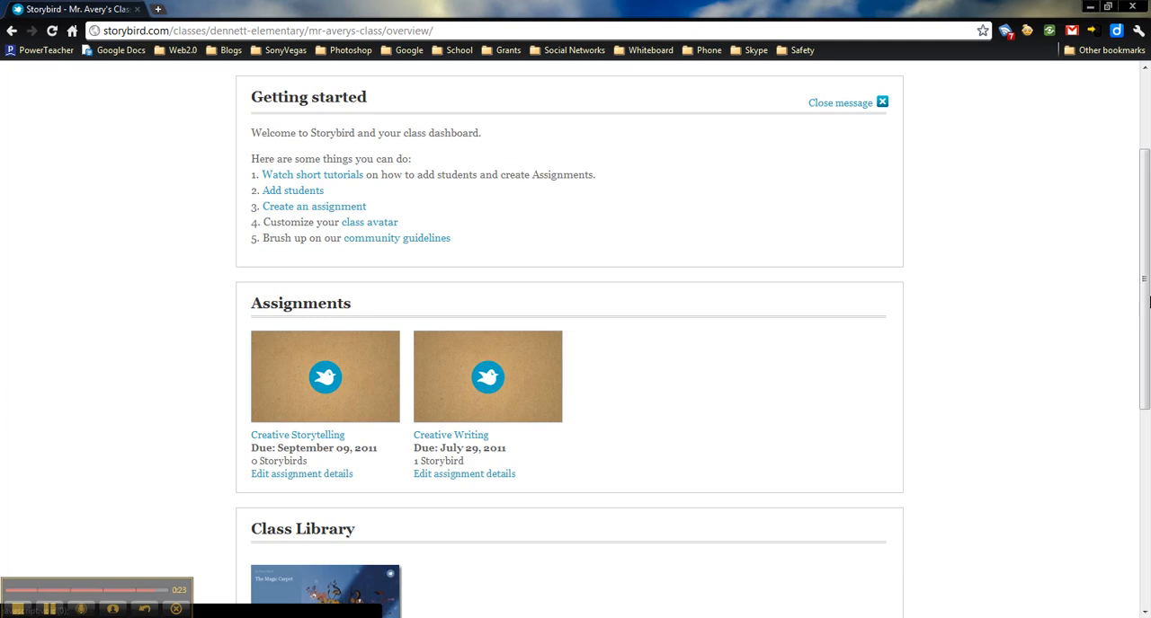
{"action": "scroll", "scroll_direction": "down", "scroll_amount": 3}
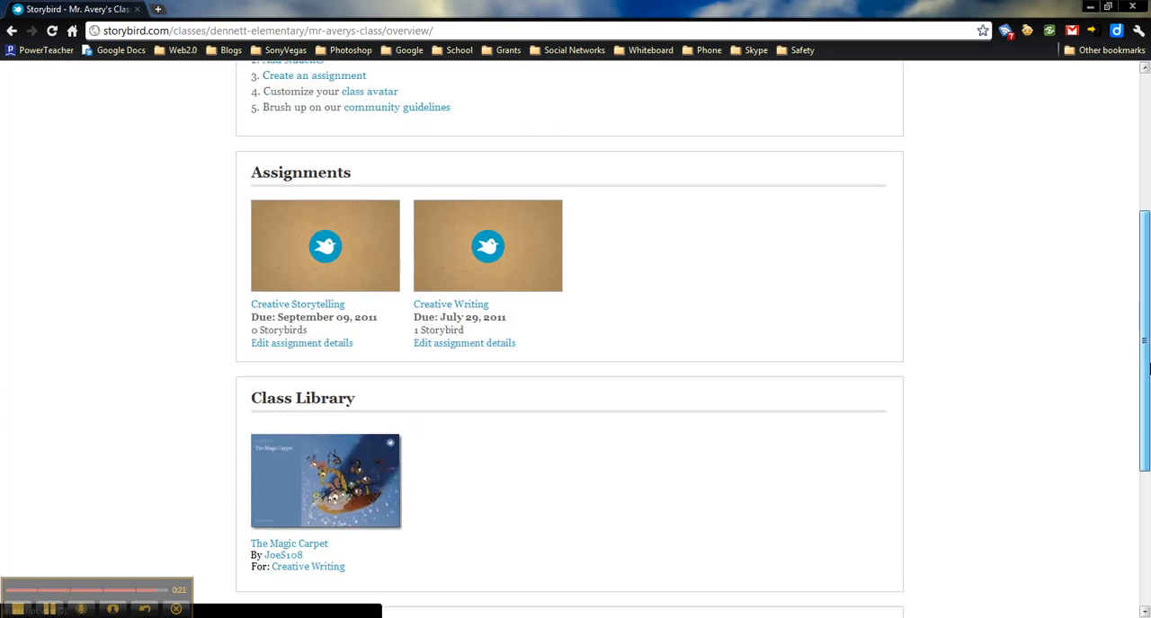
{"action": "scroll", "scroll_direction": "down", "scroll_amount": 3}
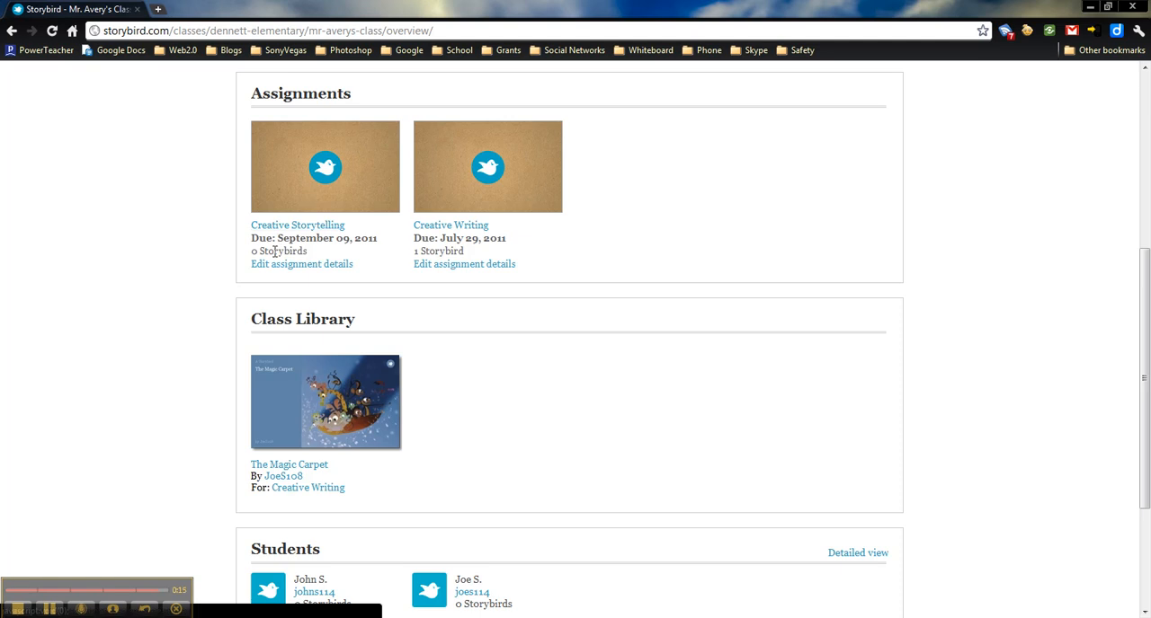
{"action": "scroll", "scroll_direction": "down", "scroll_amount": 3}
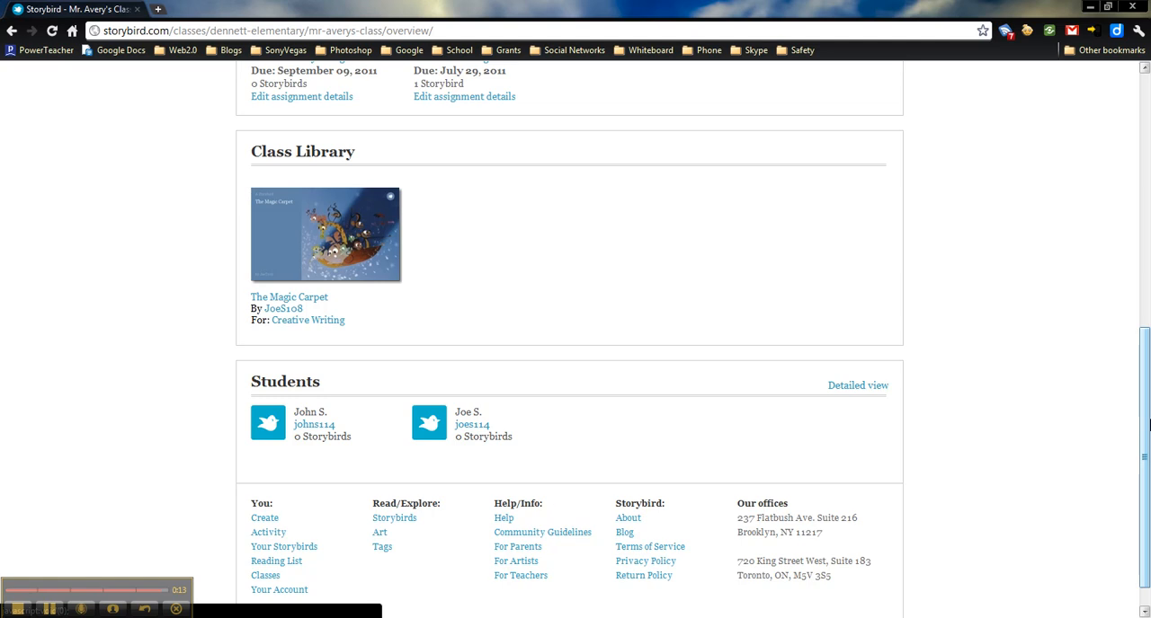